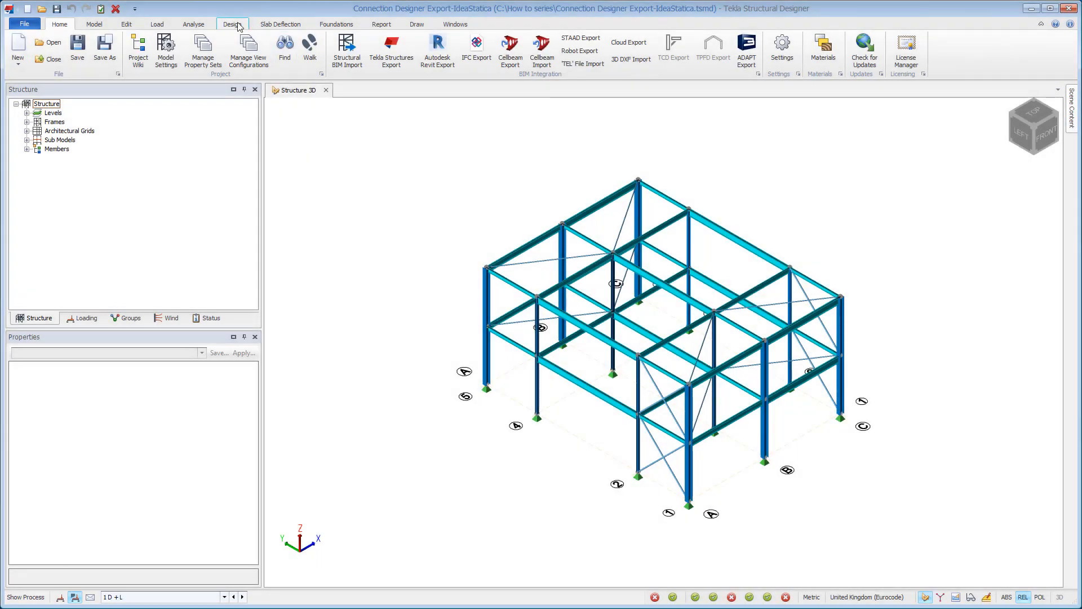
Run the static steel design so every frame member shows a passing status.
left_click(232, 24)
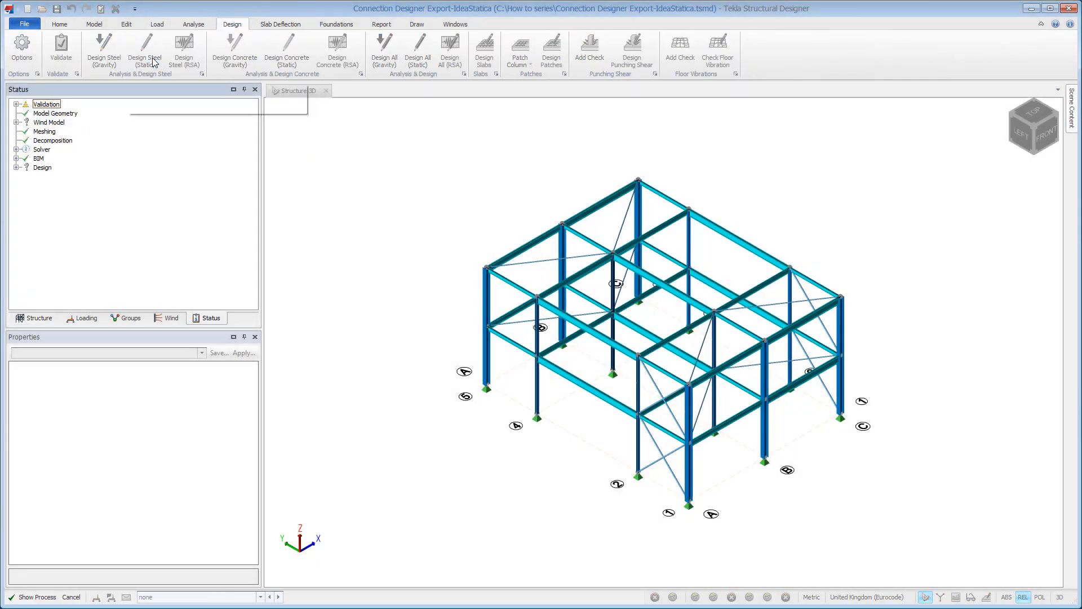
left_click(496, 24)
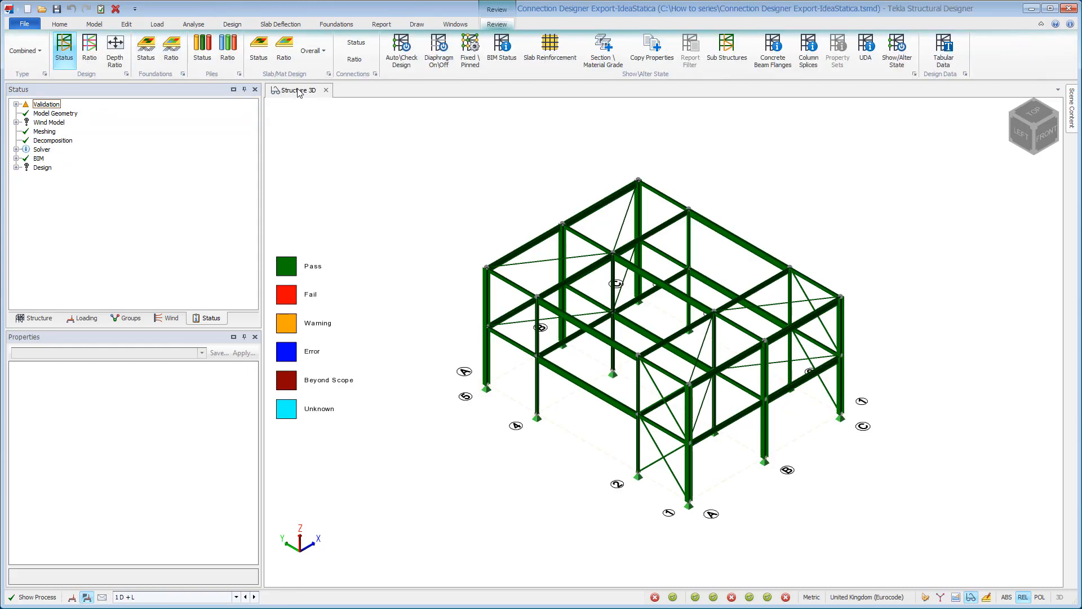
right_click(296, 90)
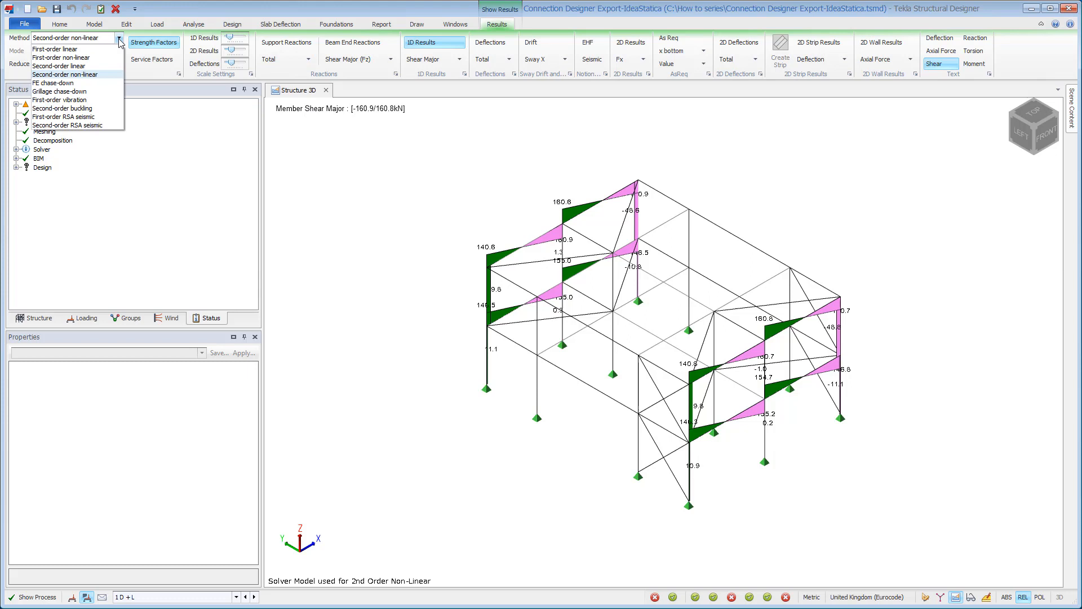
Display second-order non-linear major moments and step through the load combinations.
left_click(459, 59)
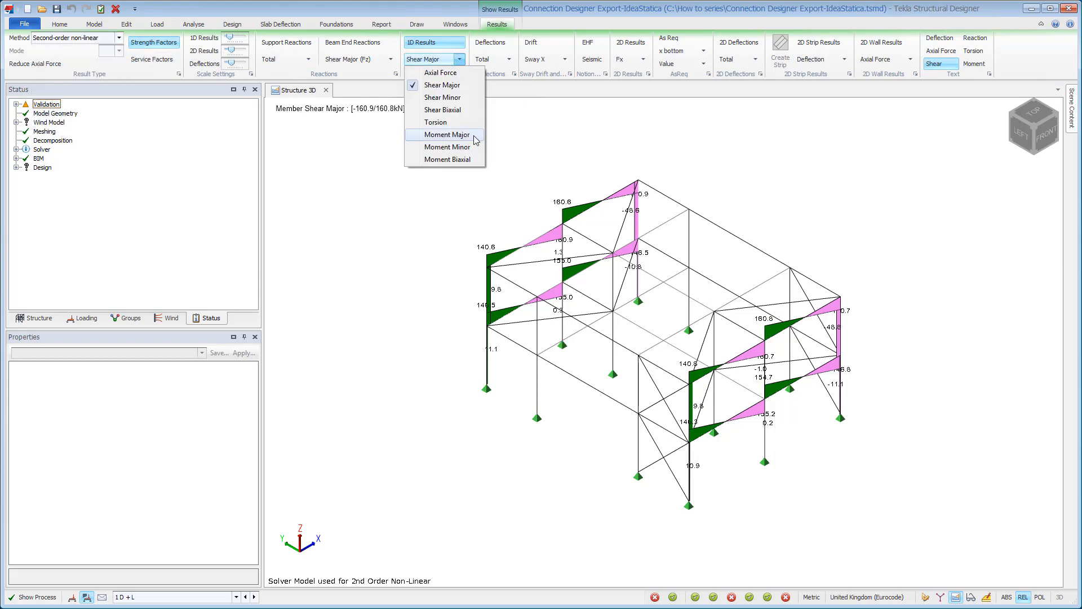
left_click(445, 134)
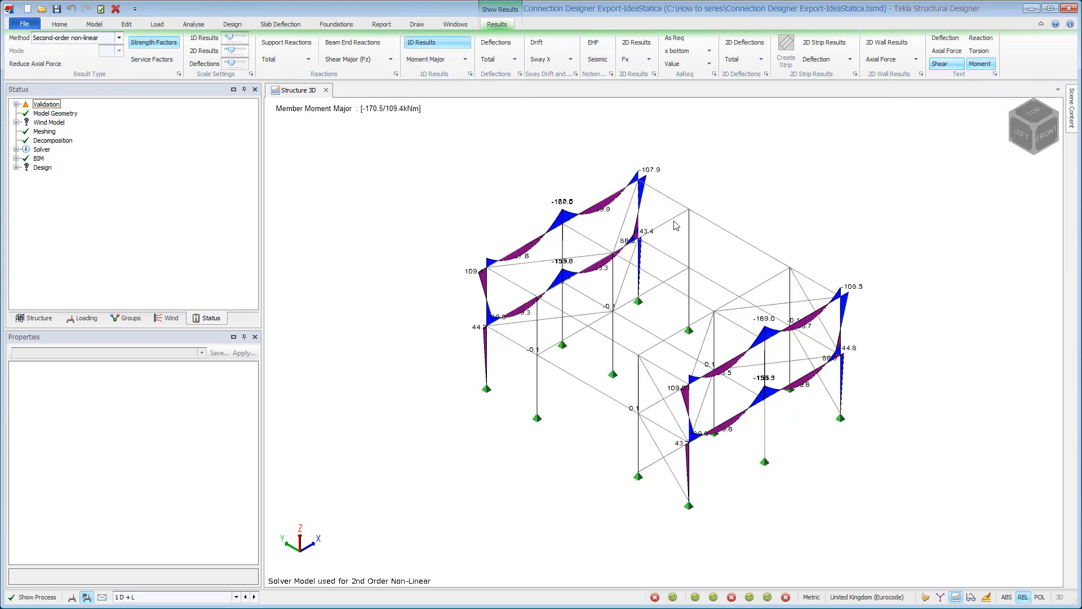
left_click(248, 598)
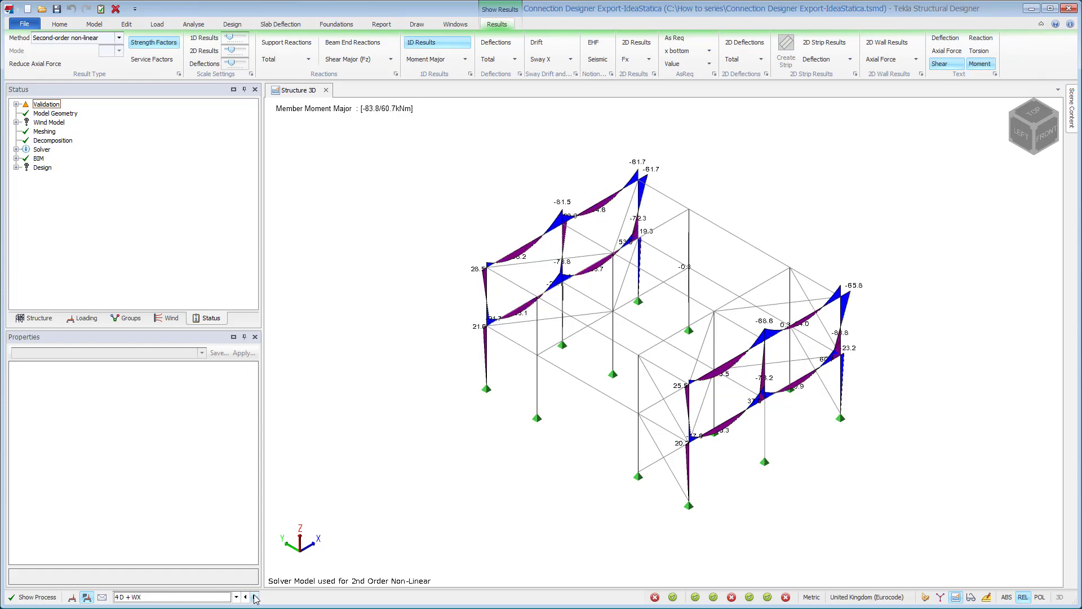
left_click(253, 597)
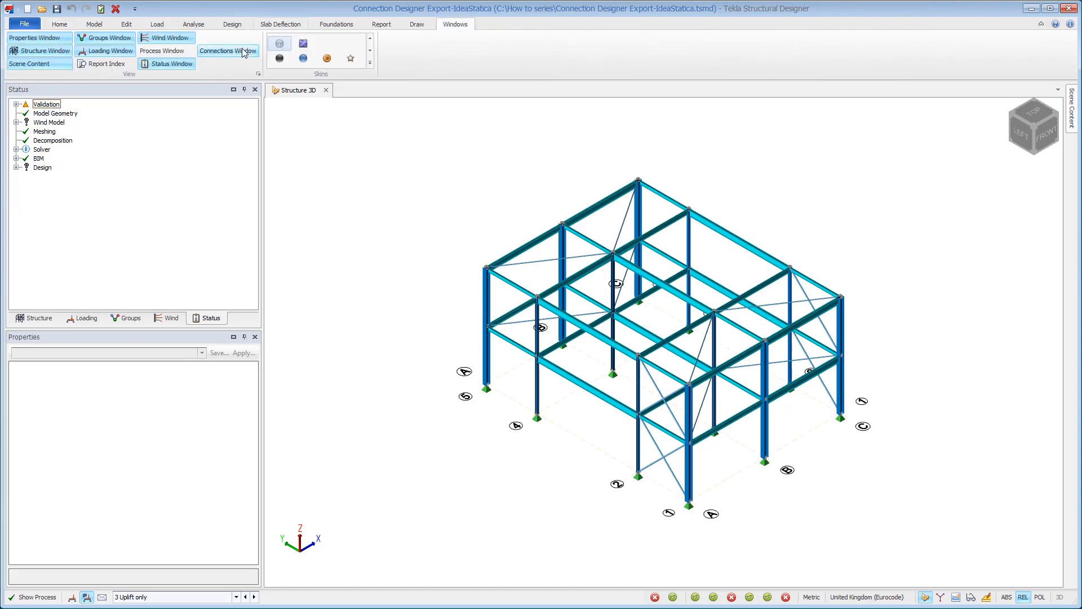
Show the Connections window and expand the model's connection groups.
left_click(228, 51)
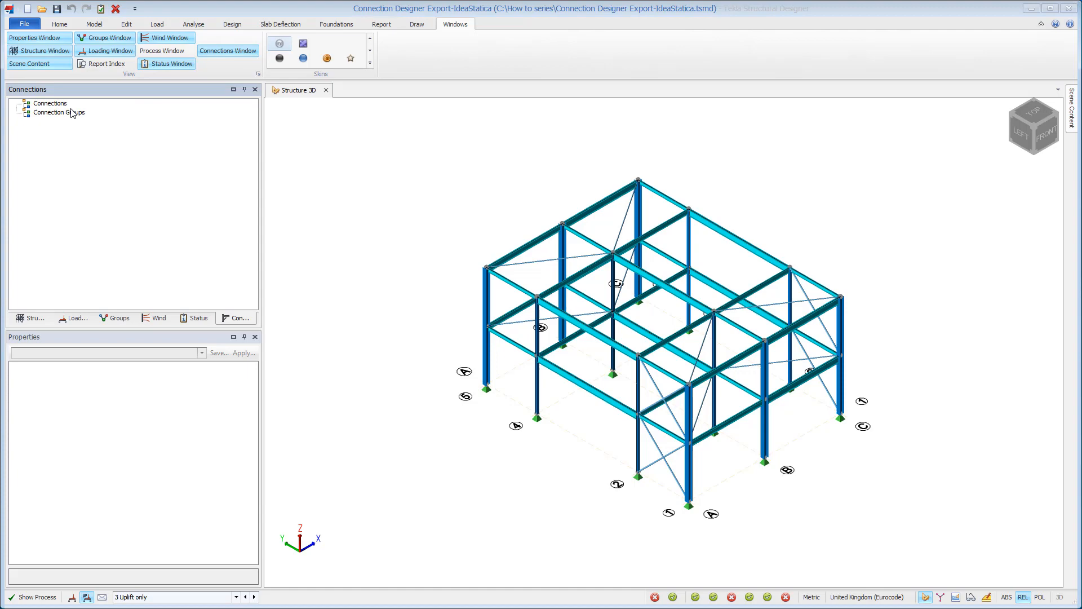
left_click(50, 103)
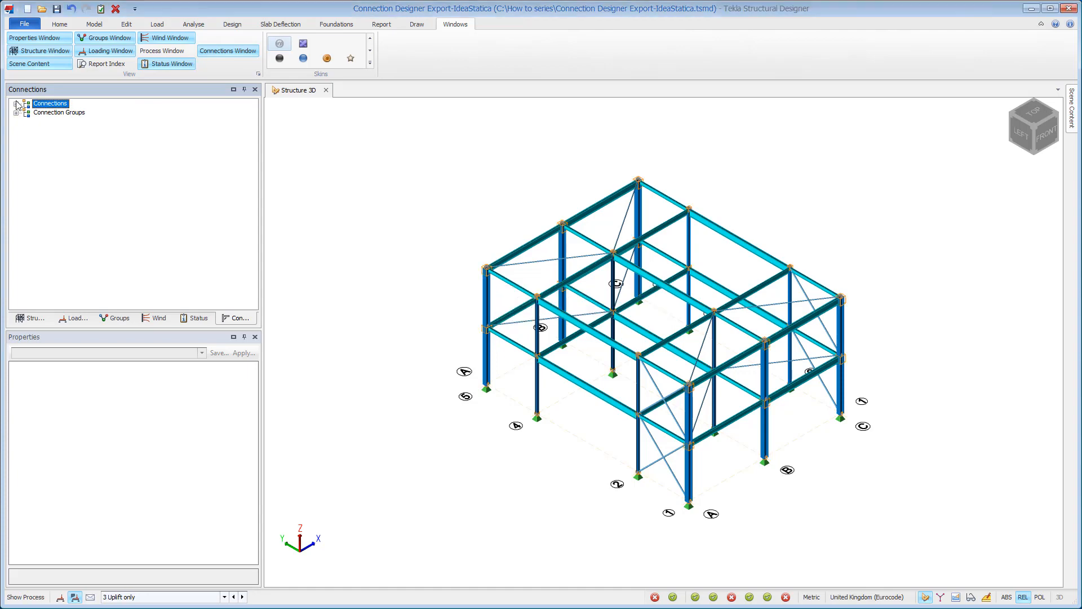
left_click(21, 102)
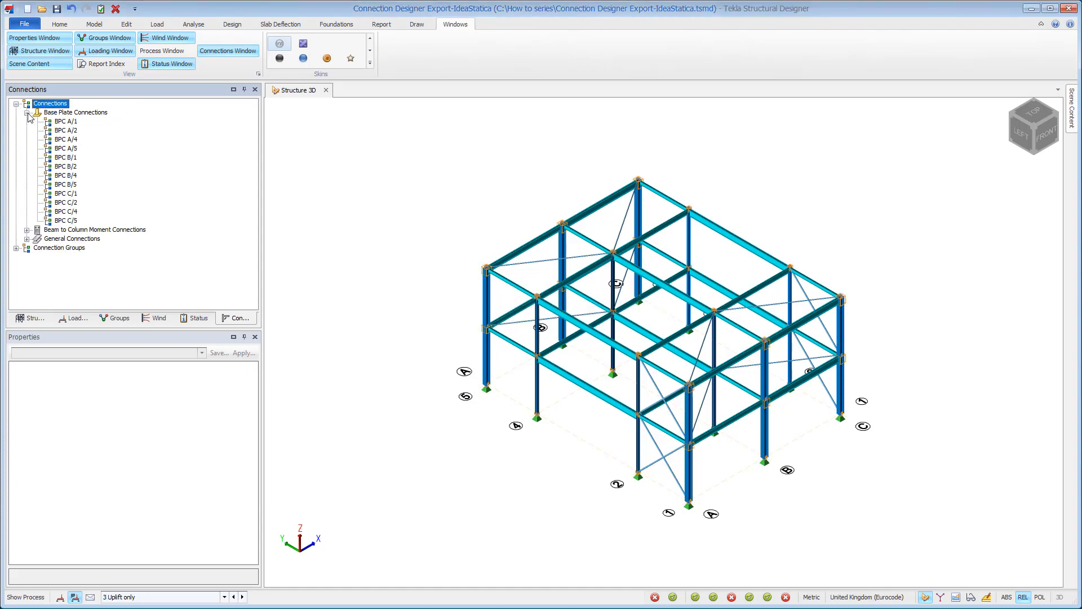
List the general and beam-to-column moment connections MCC A/1 through MCC C/5.
left_click(31, 116)
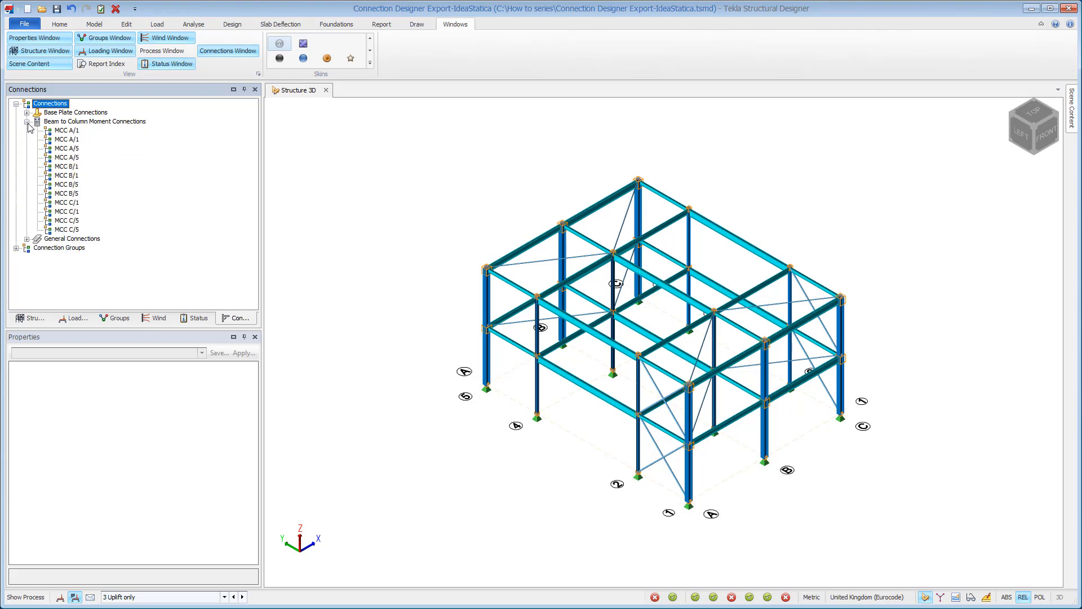
left_click(30, 121)
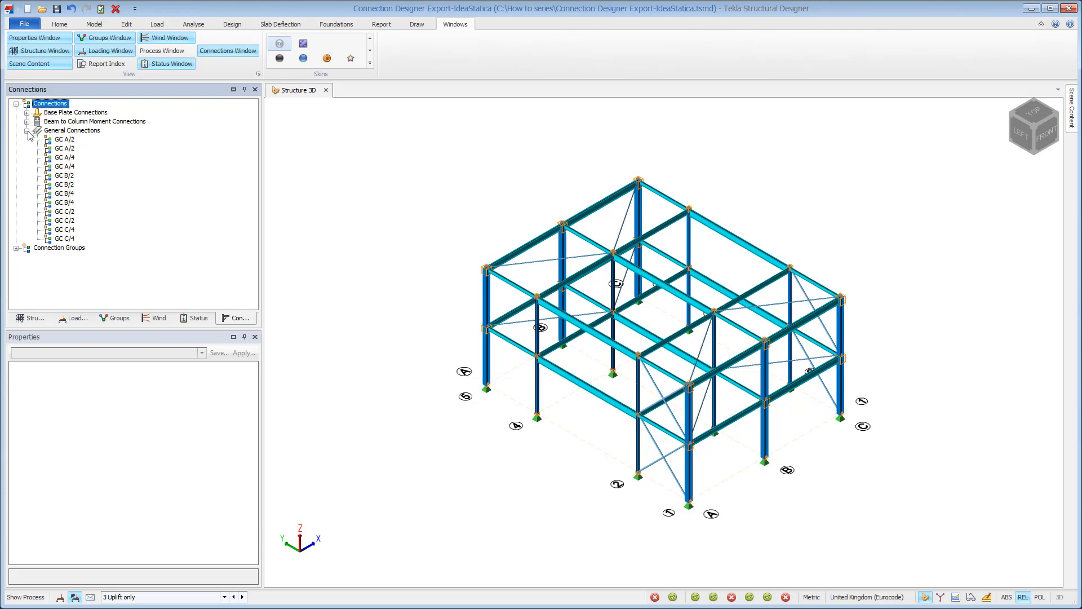
right_click(54, 144)
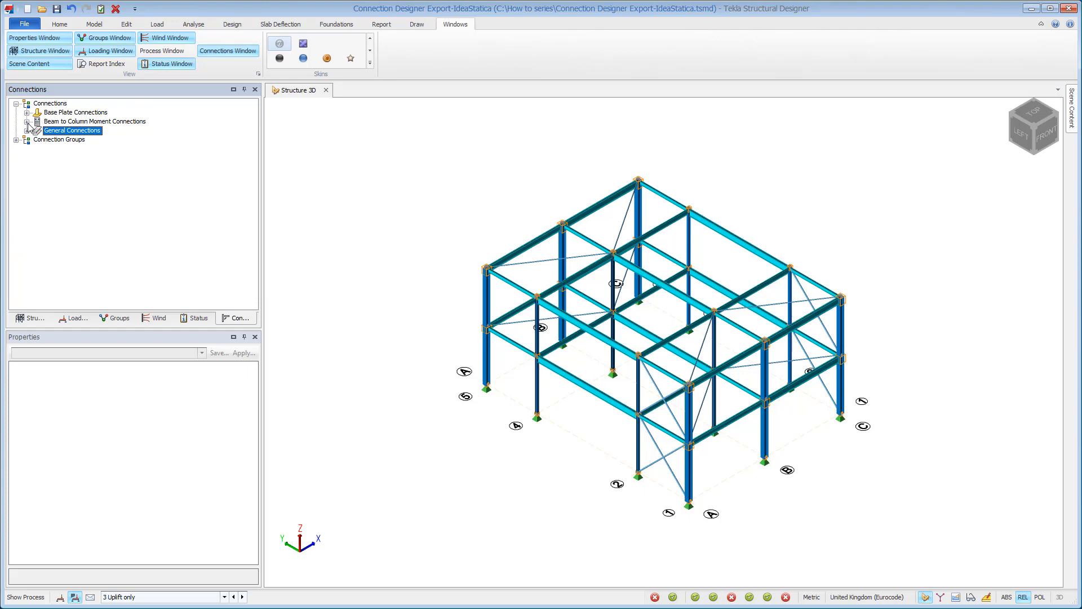
left_click(23, 122)
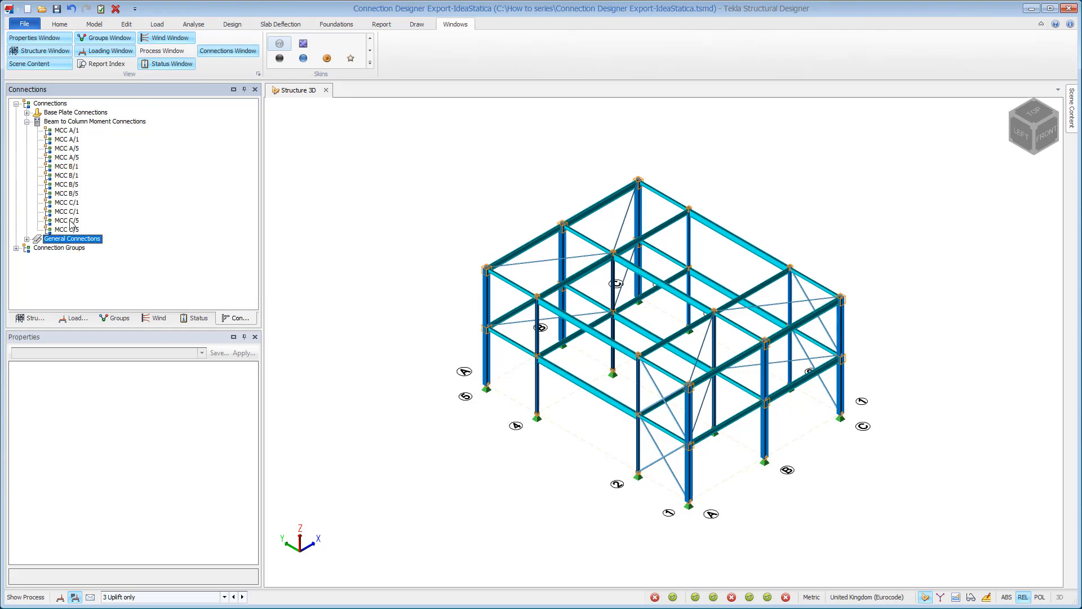
Select MCC C/5 in the 3D view and export it to IDEA StatiCa with second-order non-linear results.
right_click(62, 221)
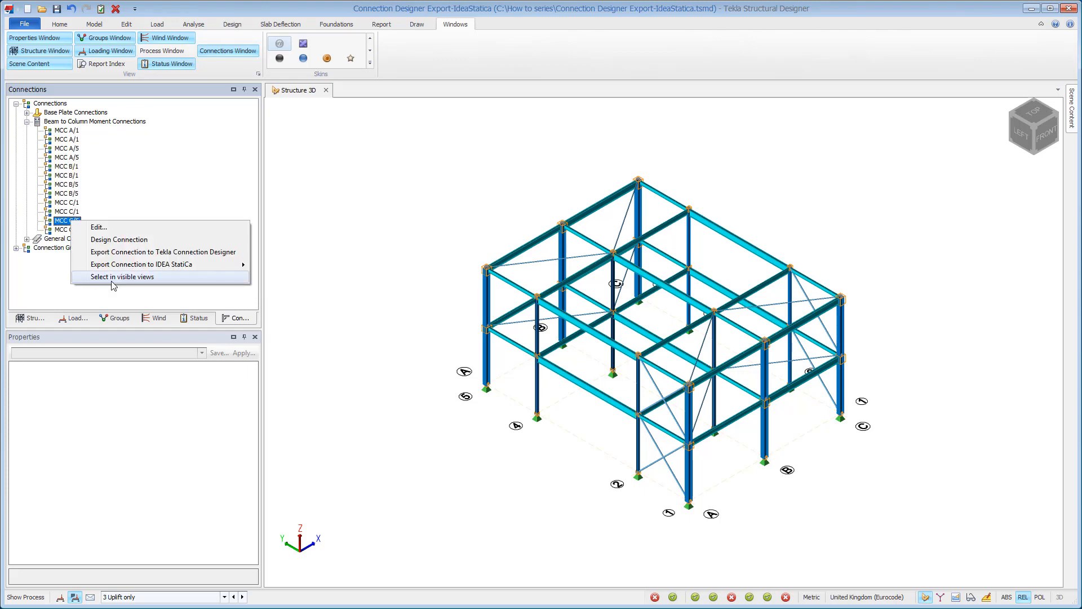
left_click(122, 277)
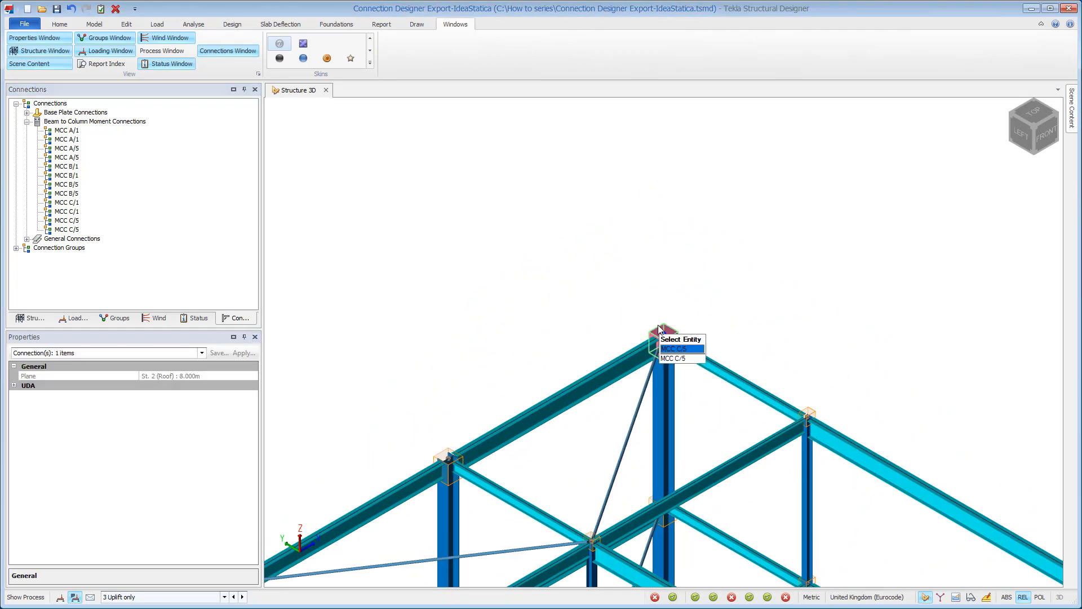
mouse_move(693, 461)
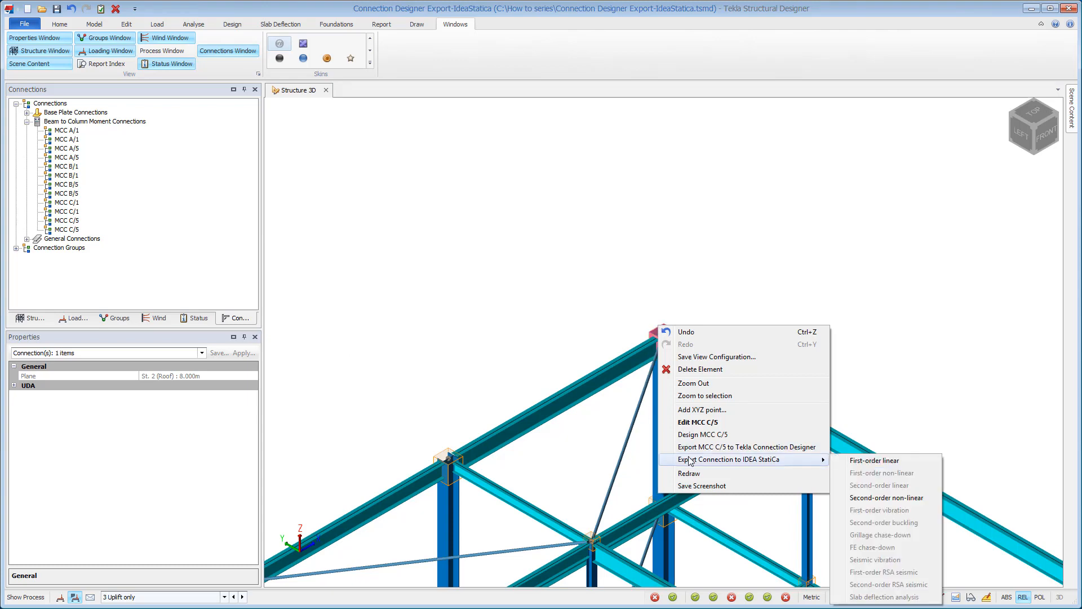
mouse_move(872, 498)
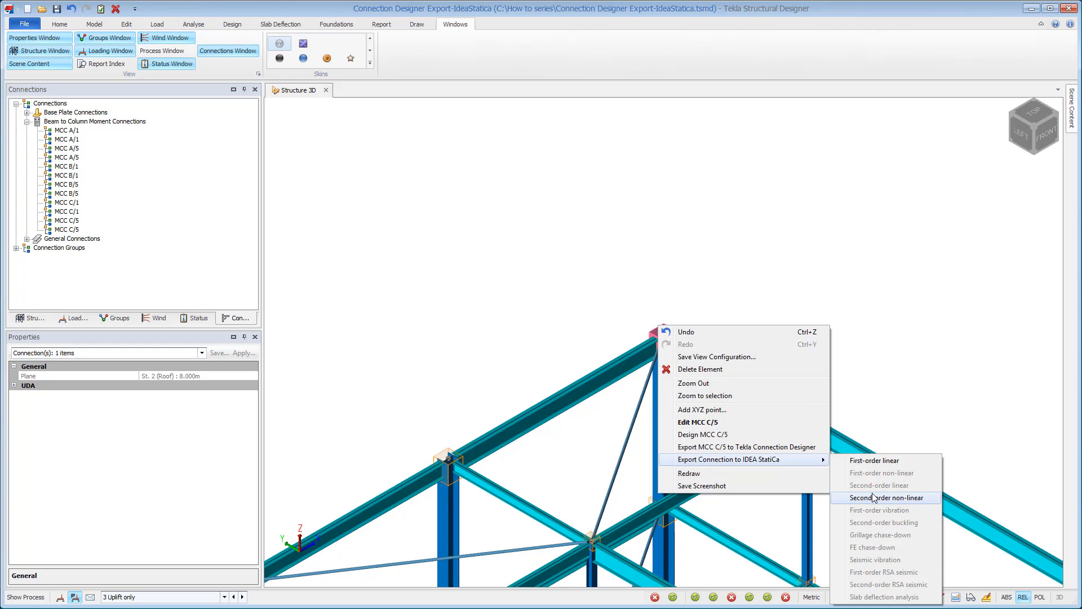
left_click(886, 498)
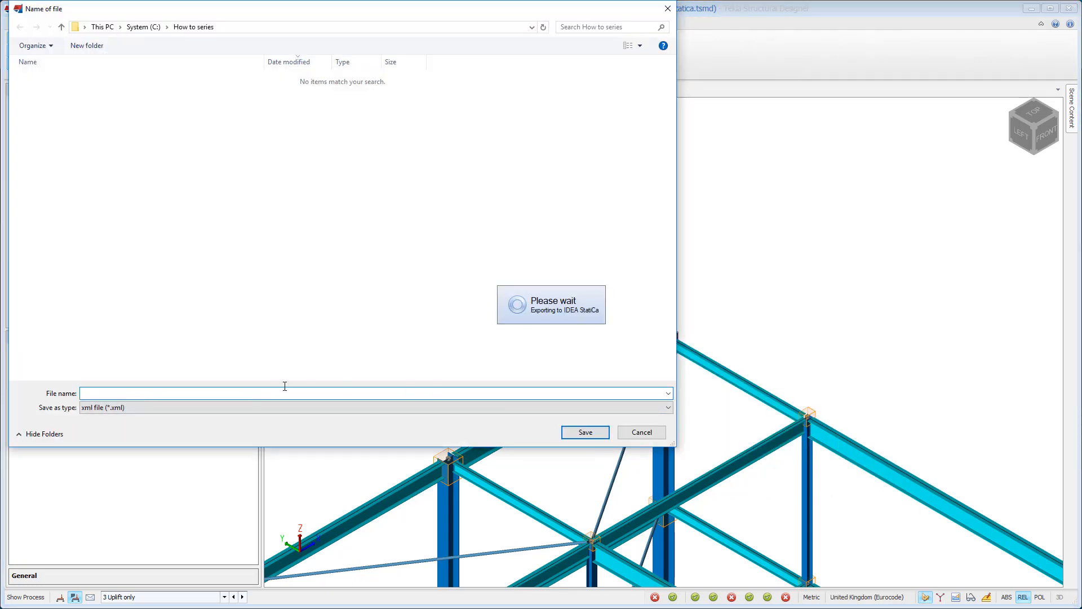
Save the MCC C/5 export as 'c5 non-linear' in the How to series folder.
type("c5 non-linear")
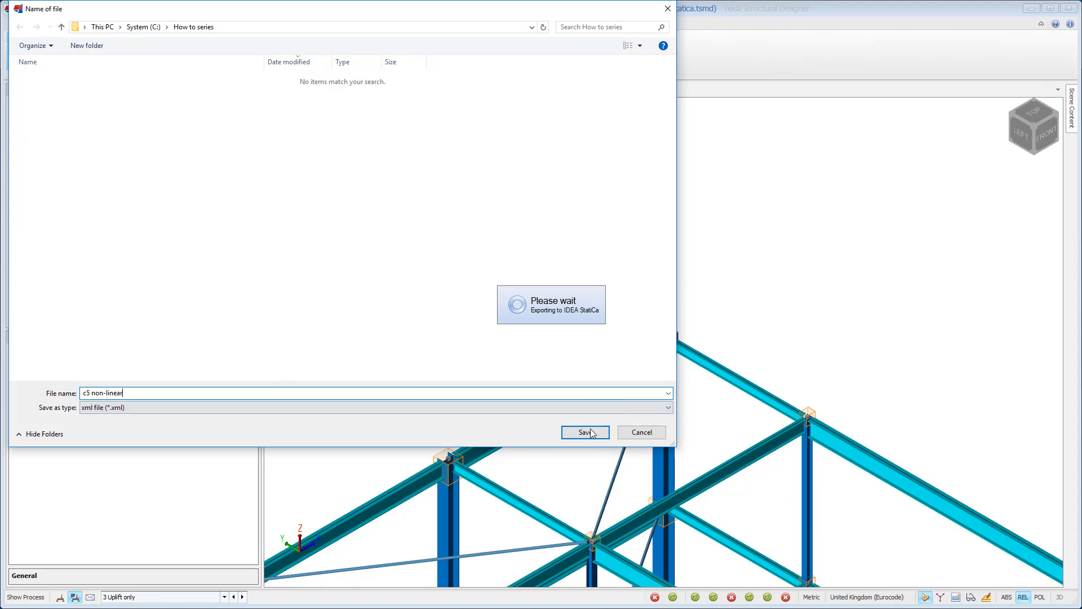
left_click(584, 432)
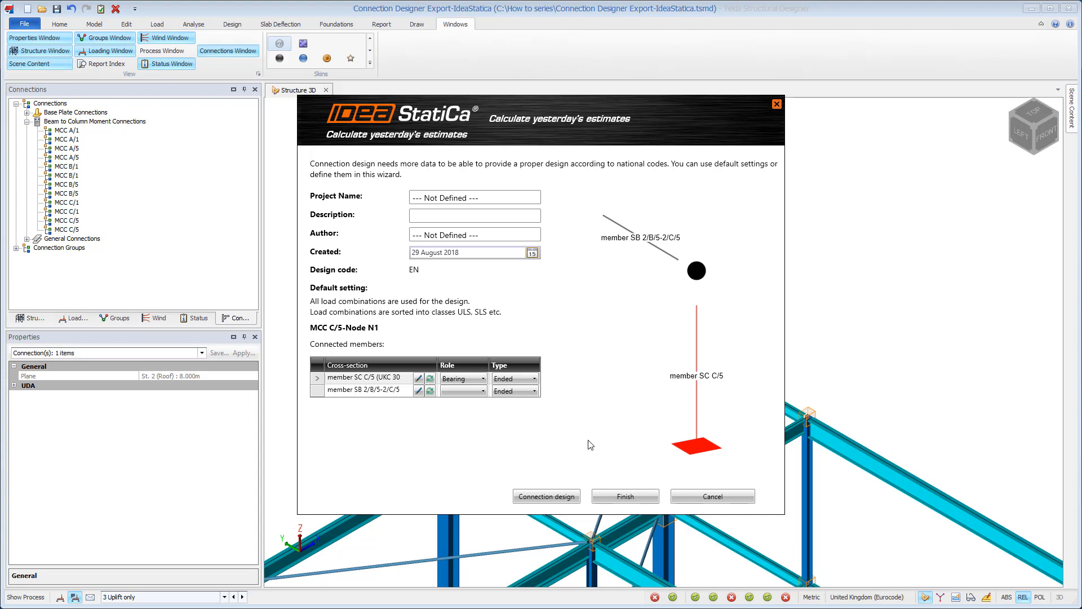
mouse_move(646, 500)
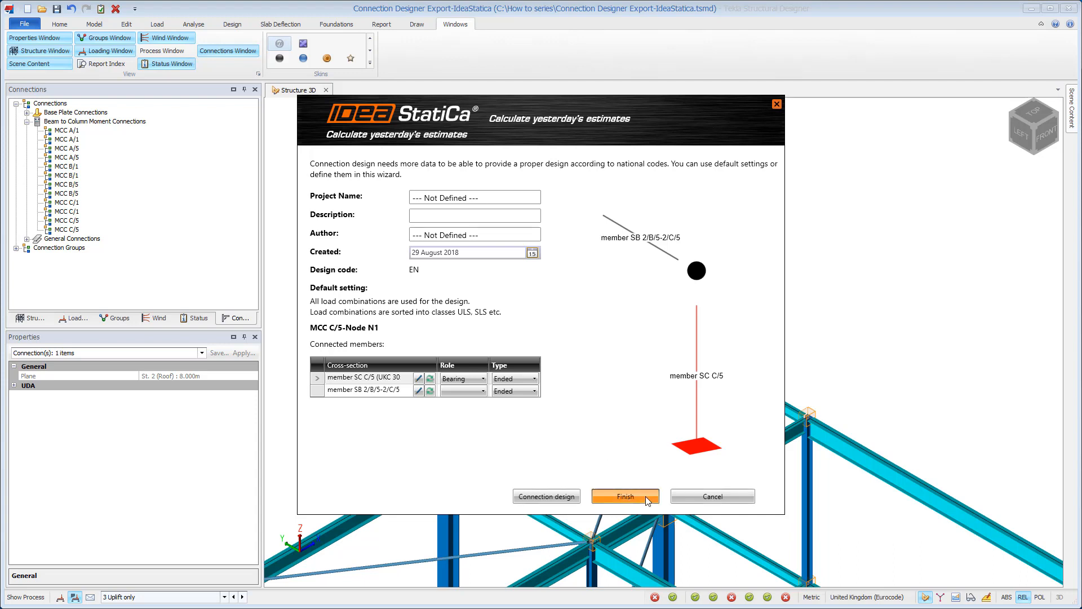
Finish the MCC C/5-Node N1 setup wizard with default settings.
left_click(627, 496)
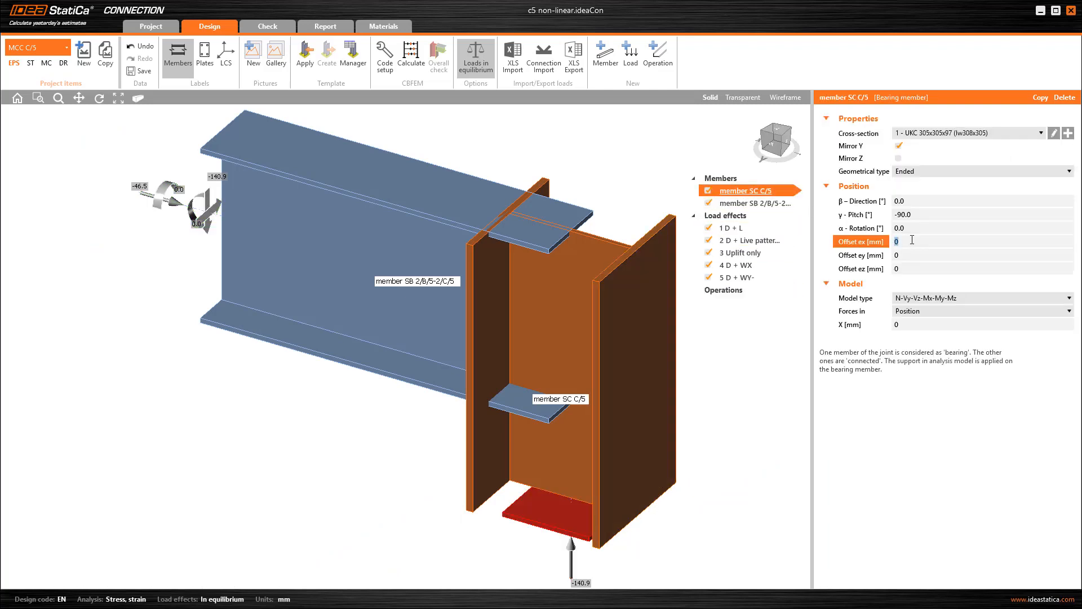
Offset bearing column SC C/5 by -20 mm along ex.
type("-20")
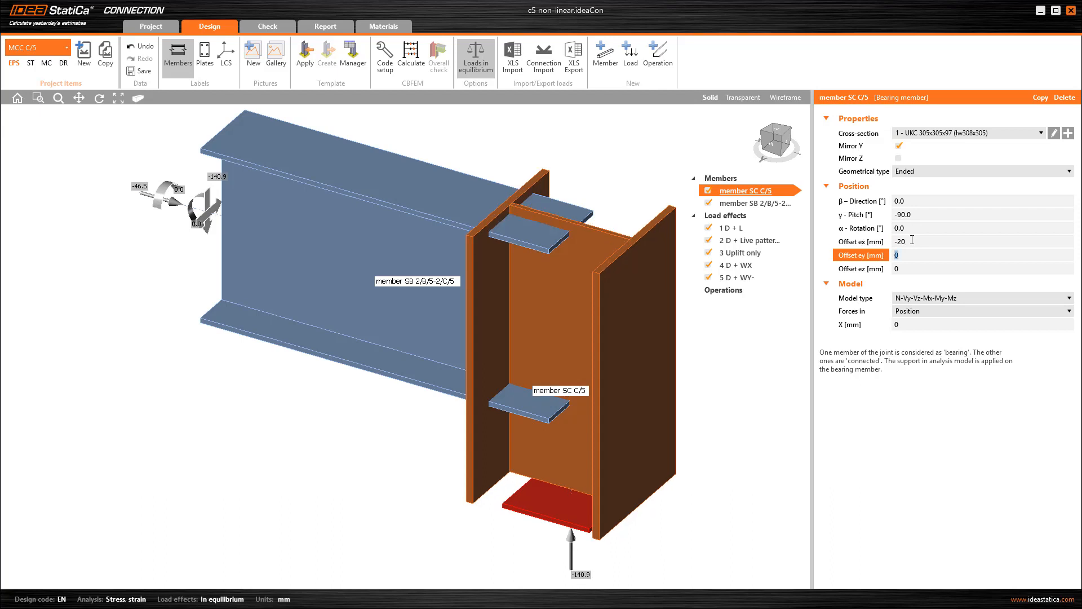
left_click(728, 227)
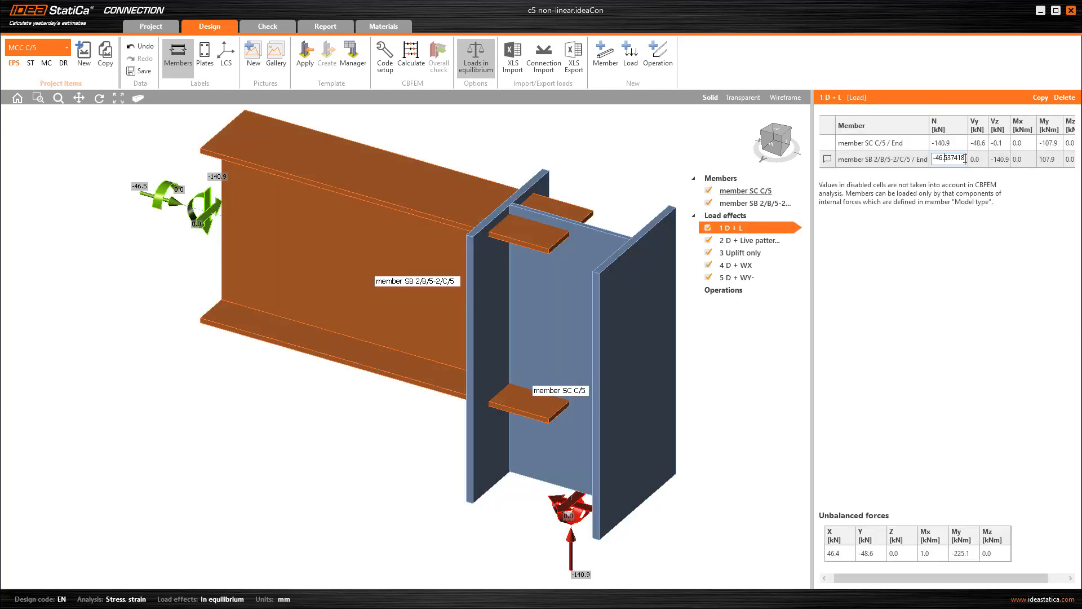
Create end plate joint EP1 with M20 8.8 bolts between beam and column.
left_click(1048, 159)
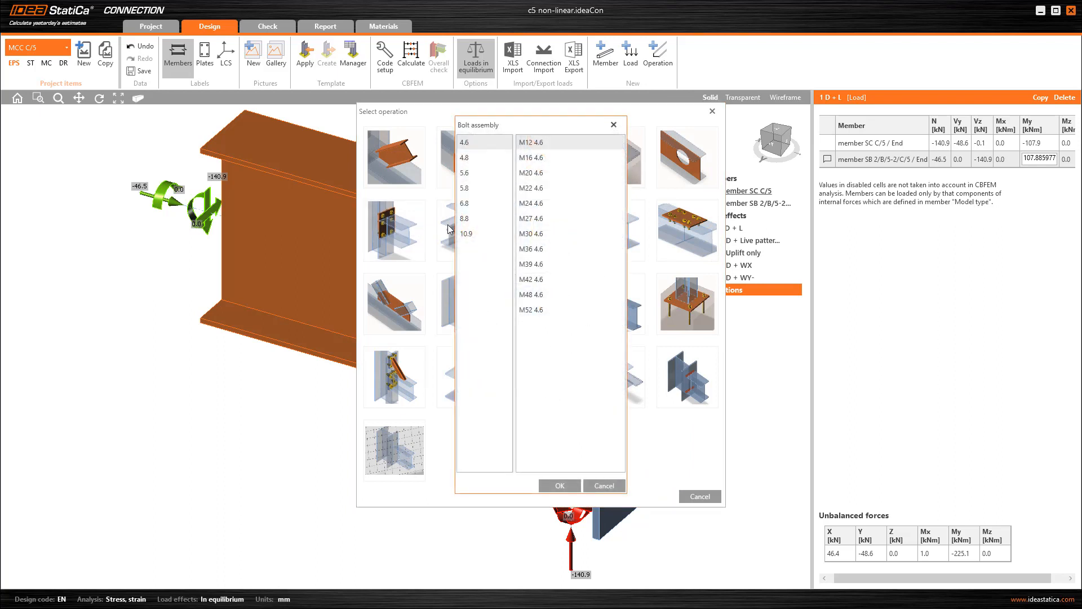
left_click(464, 218)
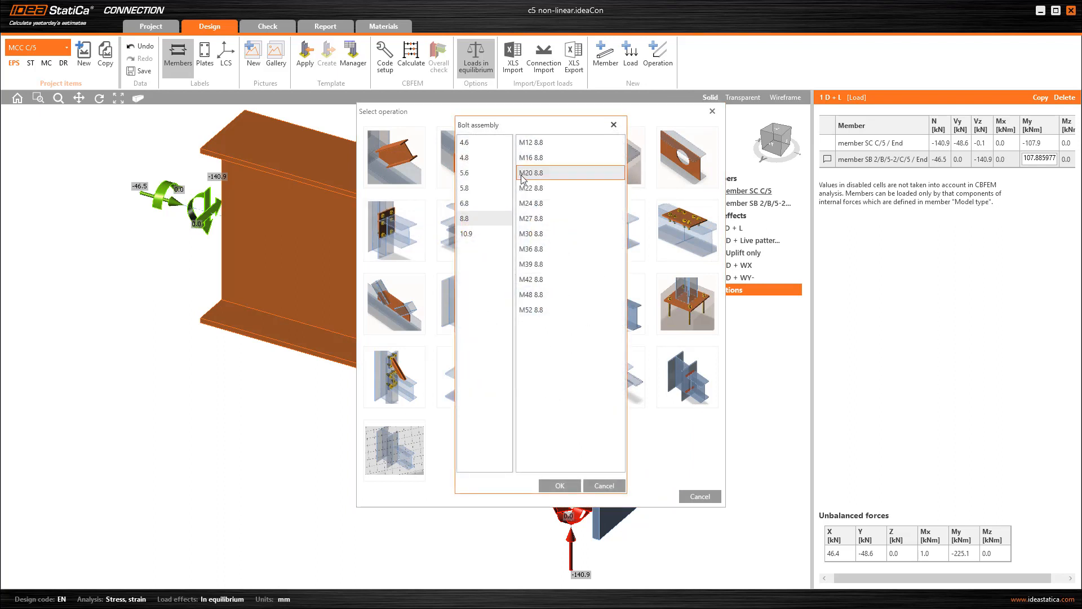
left_click(559, 485)
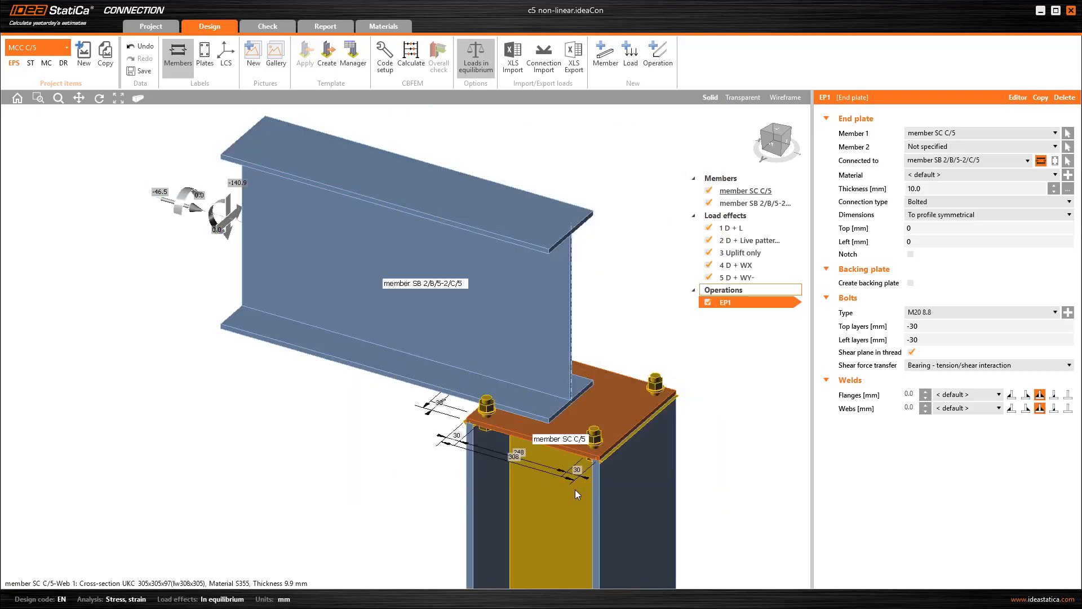
Give EP1 a 12 mm S355 plate, extra bolt rows and 6 mm welds, then calculate and check.
left_click(1054, 133)
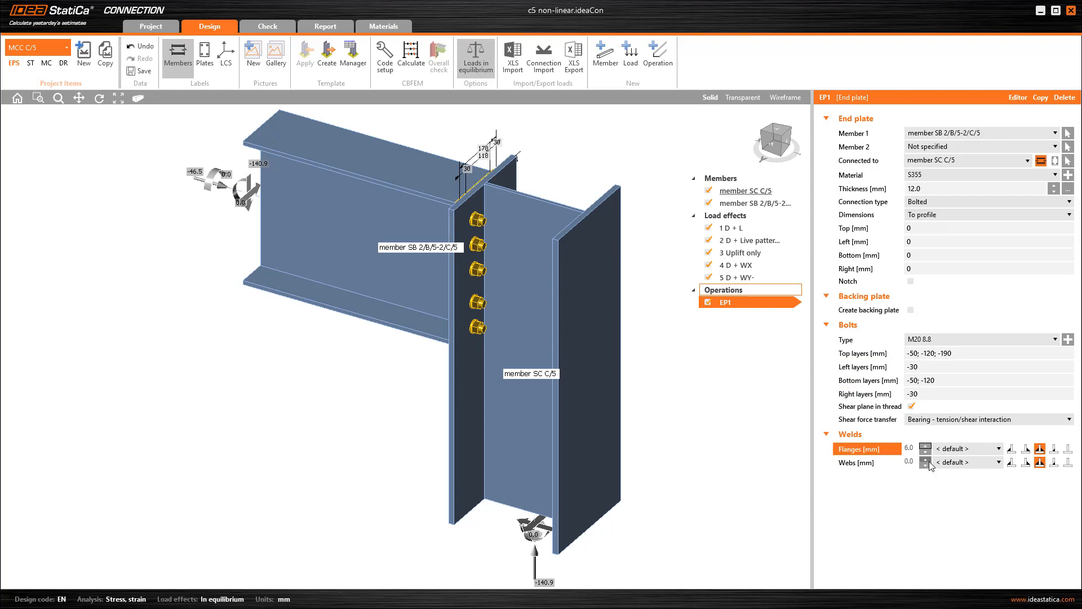
left_click(925, 459)
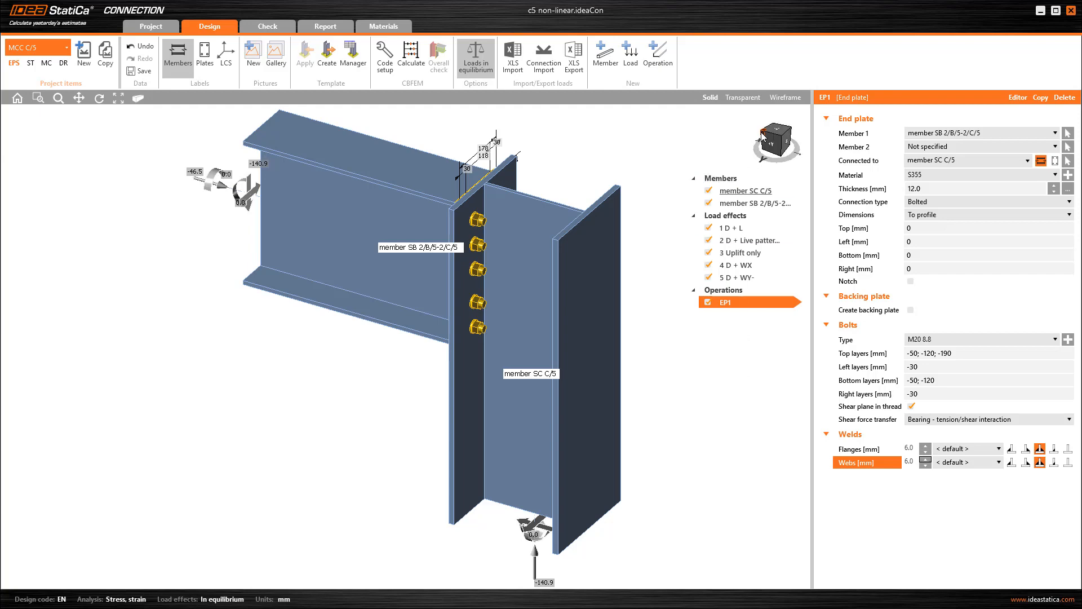
left_click(411, 53)
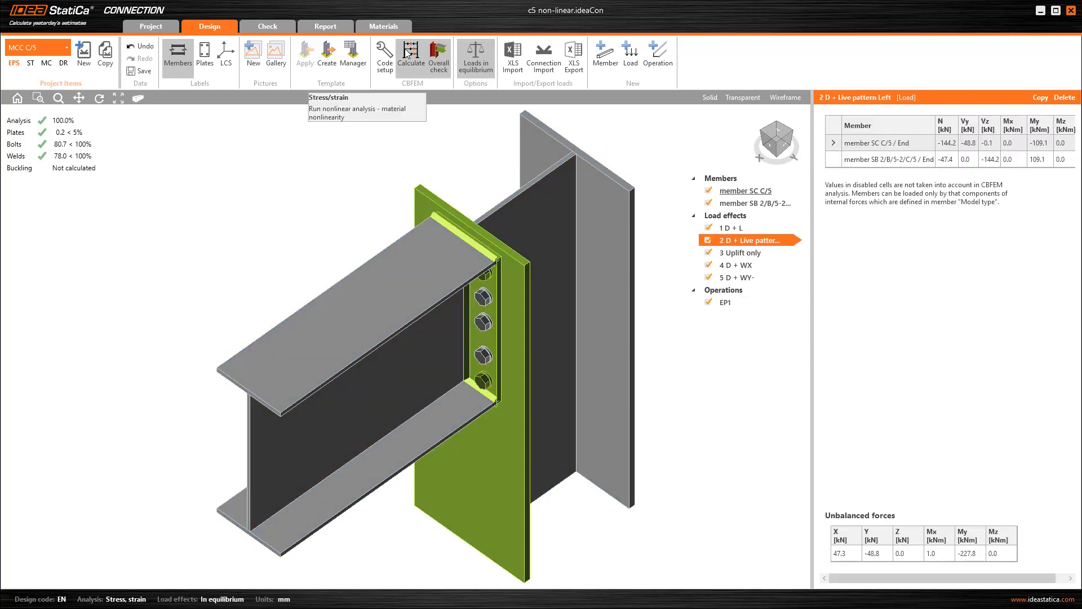
mouse_move(61, 190)
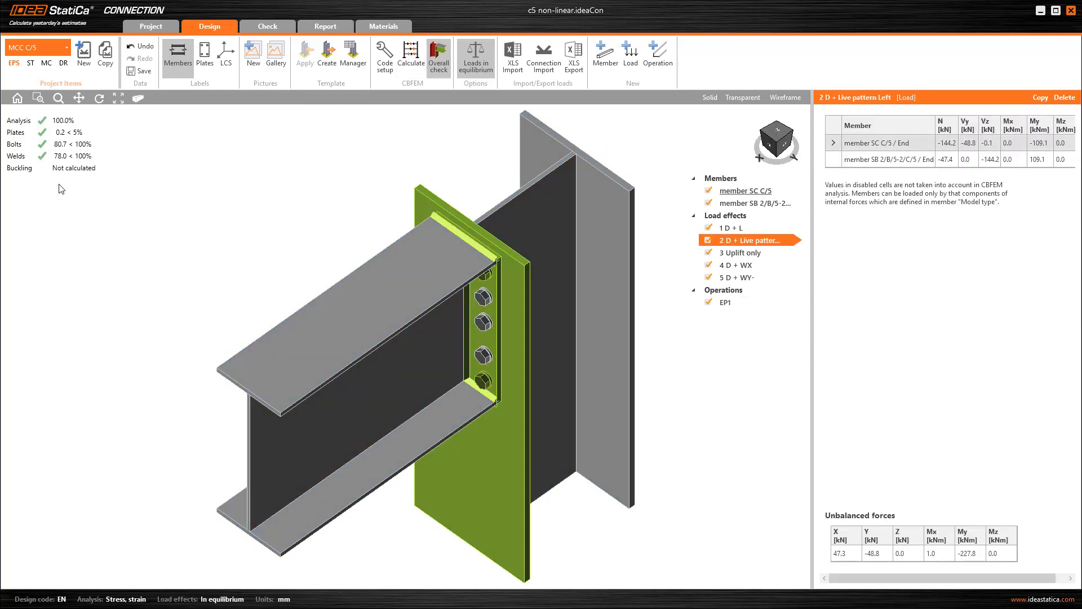
left_click(267, 26)
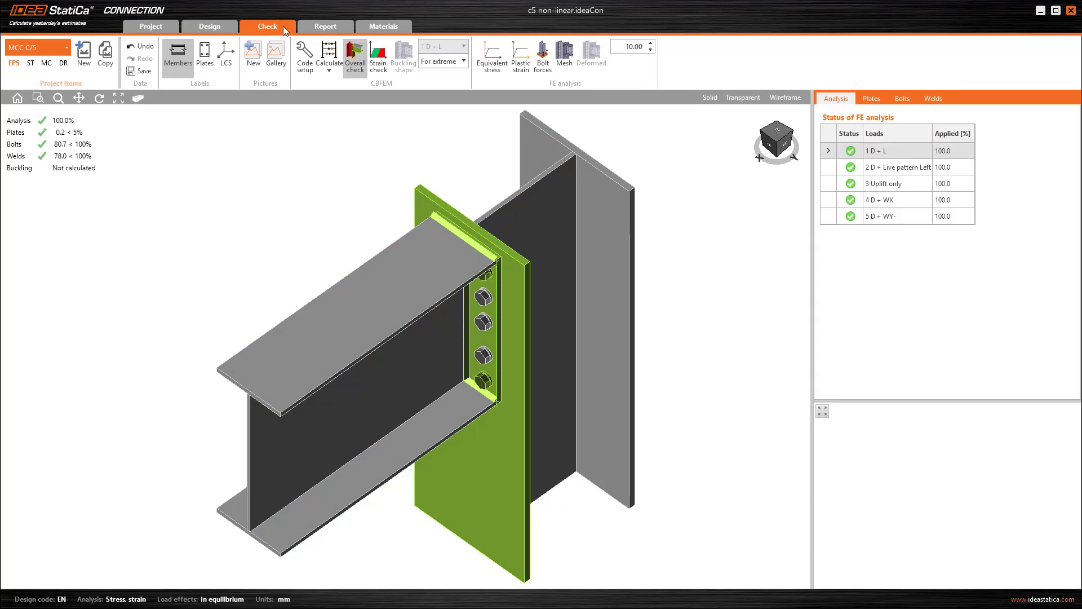
Show equivalent stress with mesh for load case 4 D + WX, review plate checks, and close the application.
left_click(491, 58)
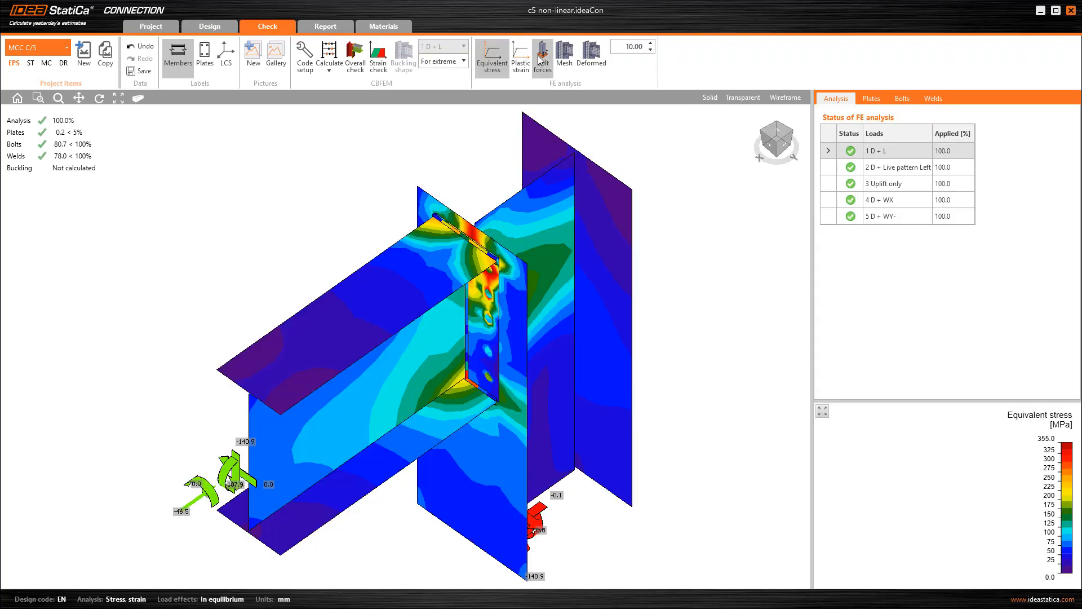
left_click(563, 54)
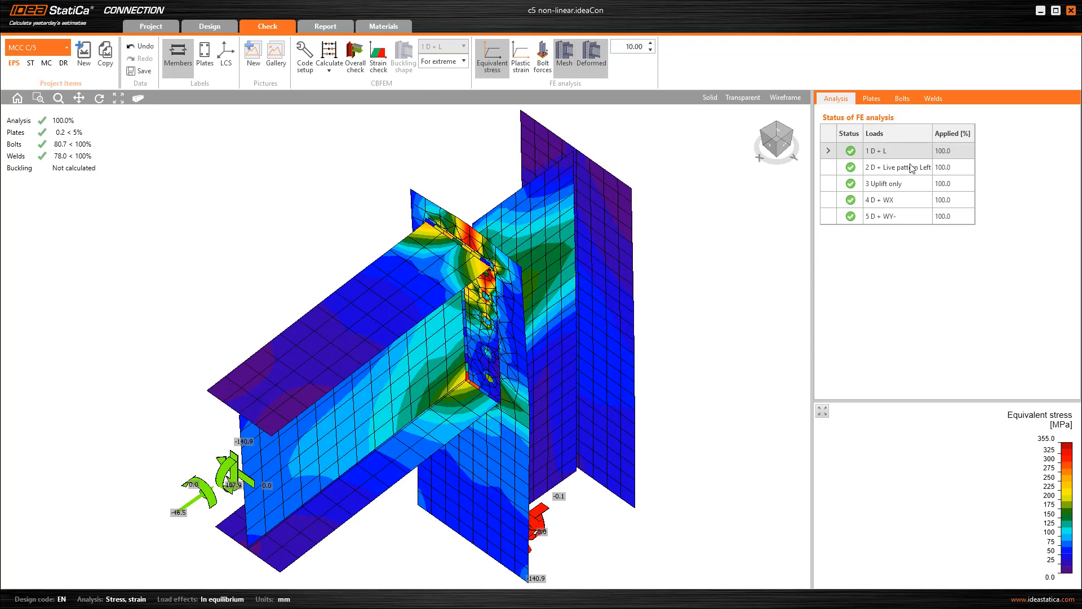
left_click(897, 200)
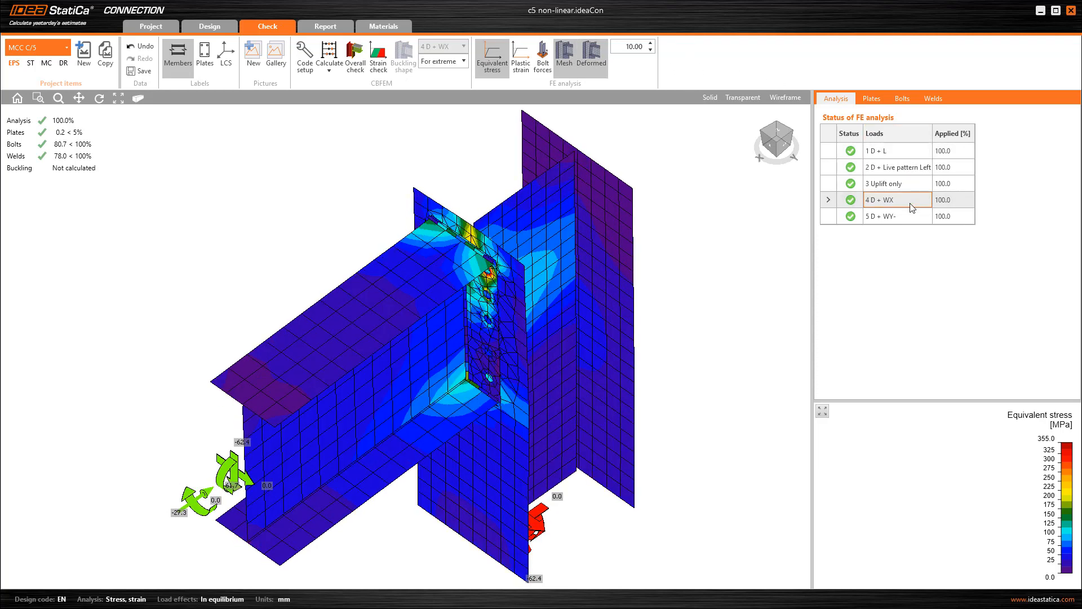
left_click(871, 98)
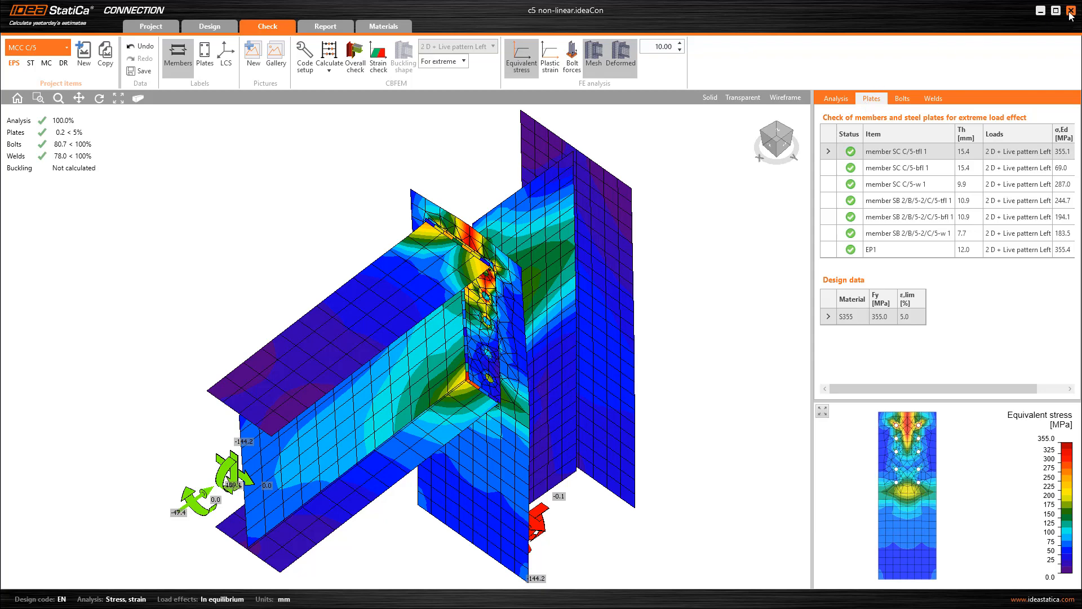
left_click(1072, 9)
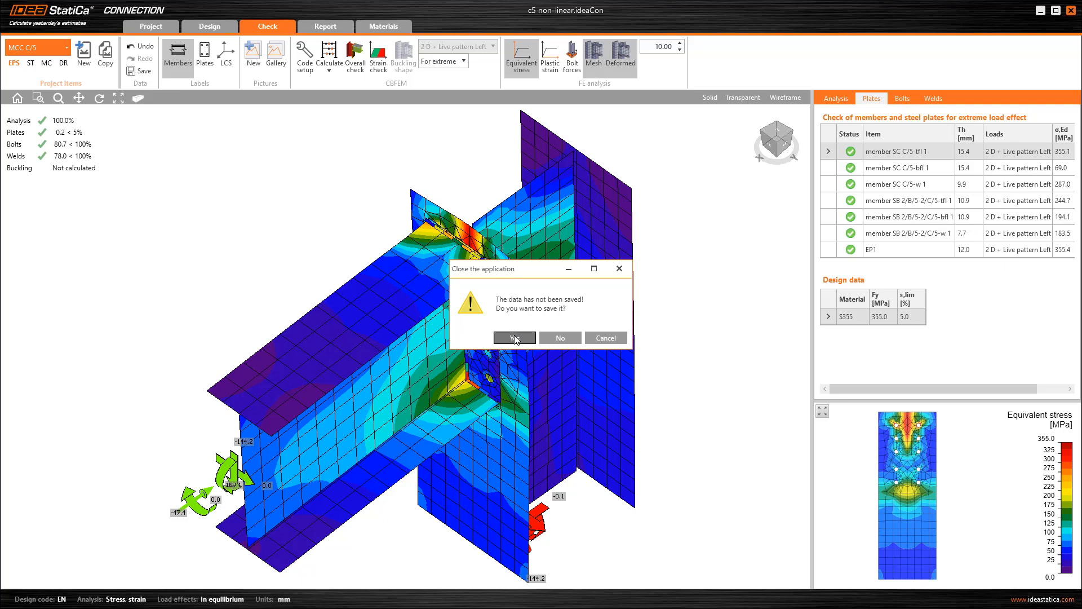
Save the connection on closing and expand MCC C/5's UDA properties in Tekla.
left_click(514, 338)
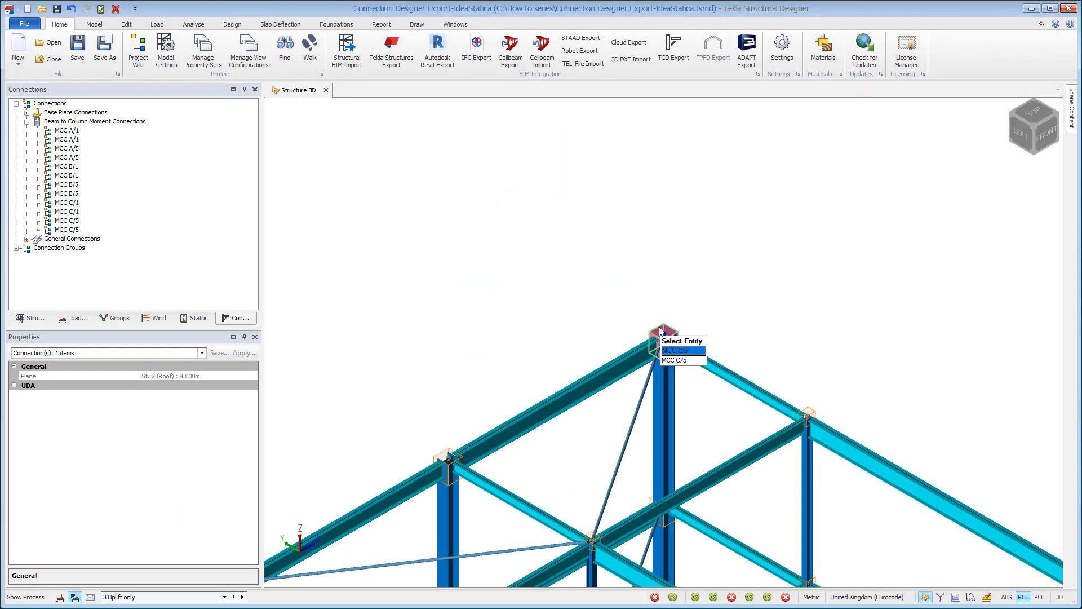
left_click(675, 349)
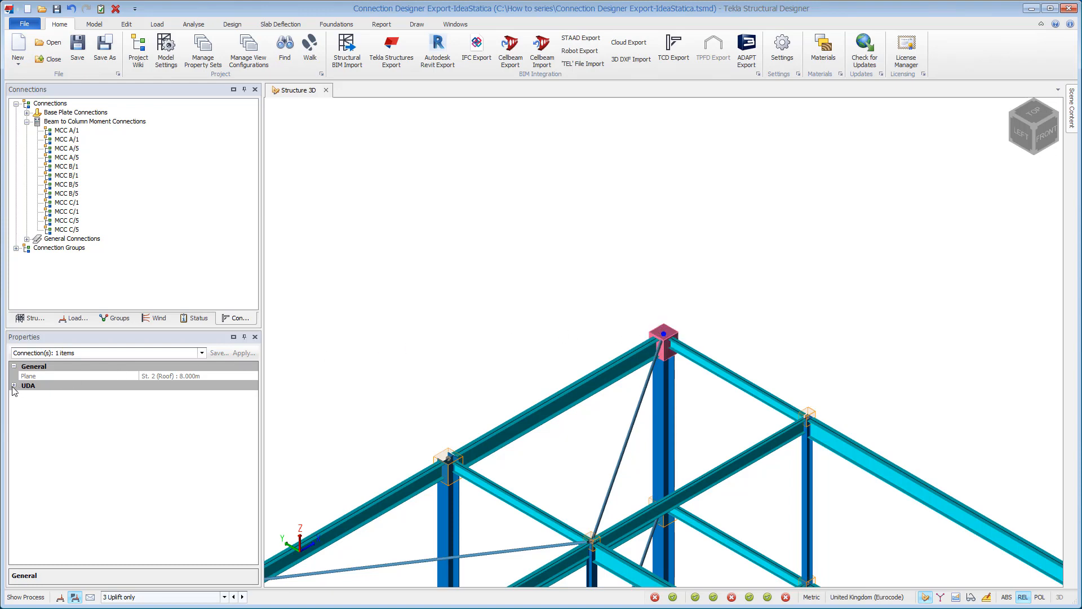
left_click(13, 386)
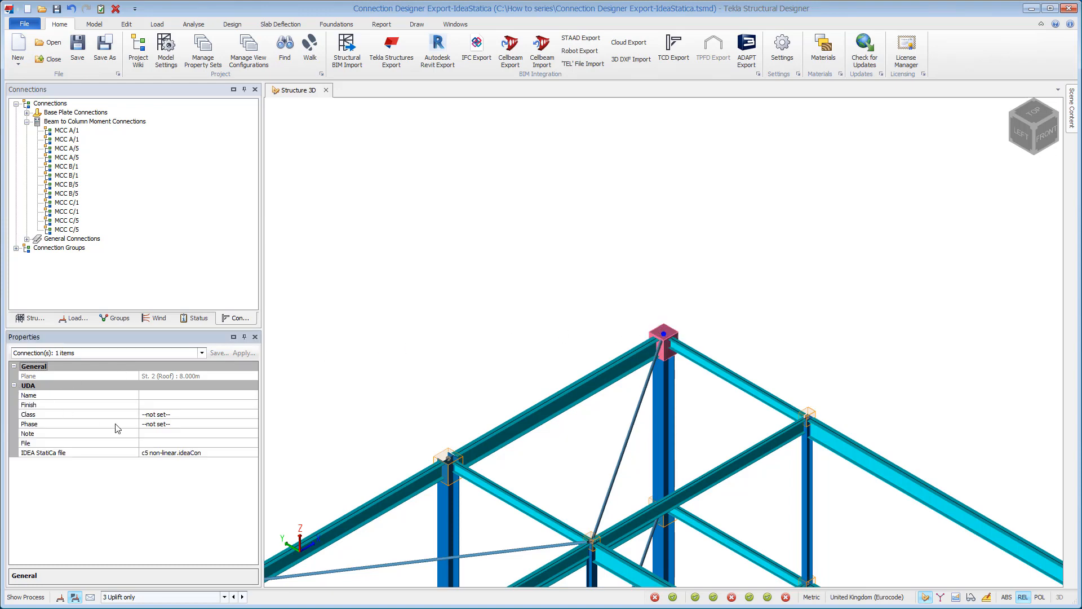
Inspect the embedded c5 non-linear.ideaCon file attribute, cancel, and deselect the connection.
left_click(198, 453)
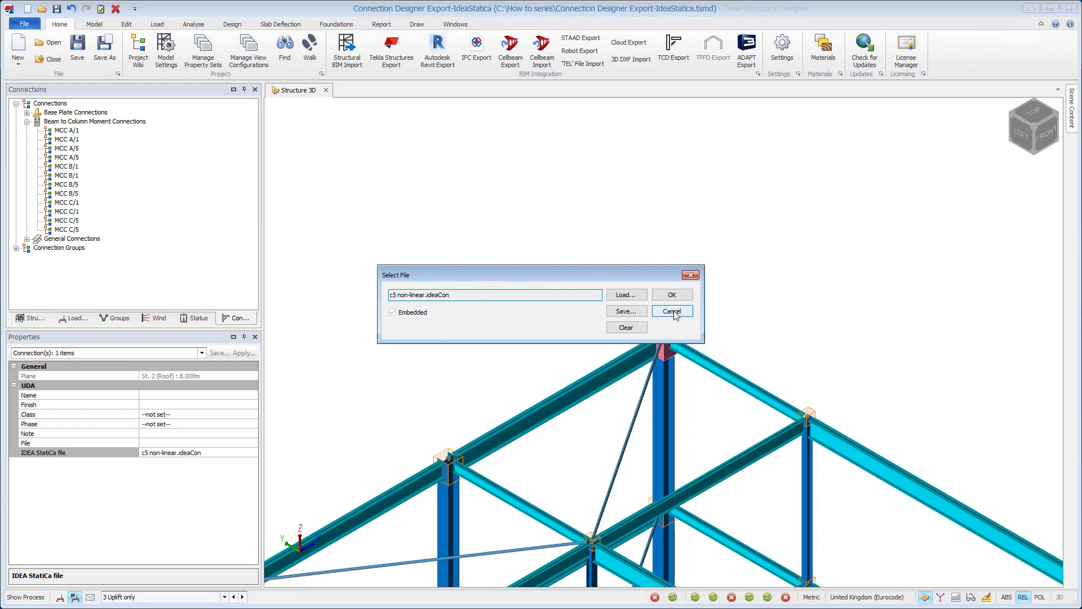
left_click(672, 311)
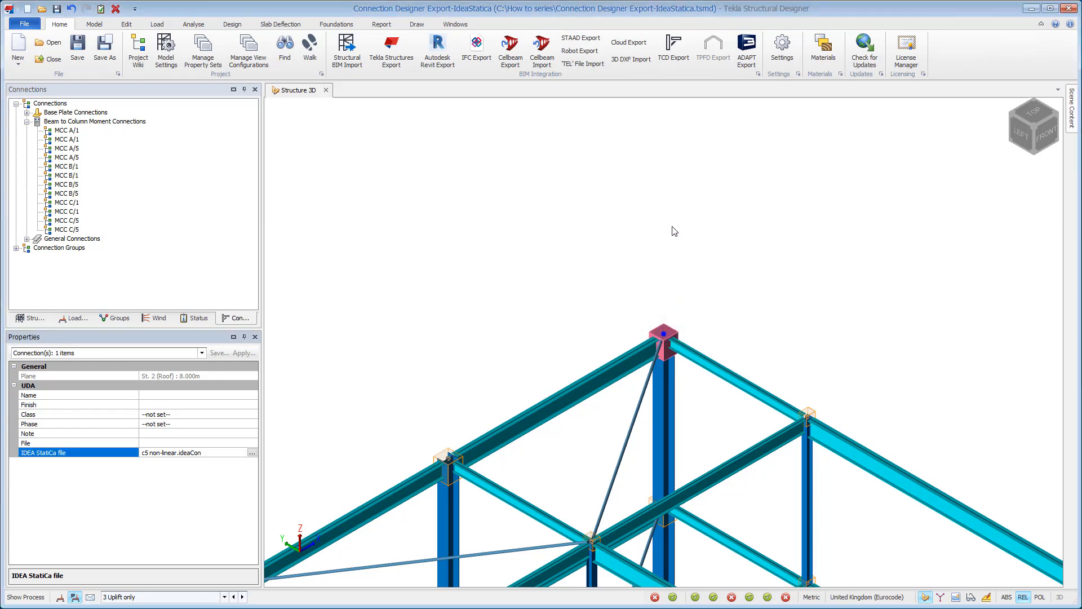
right_click(297, 90)
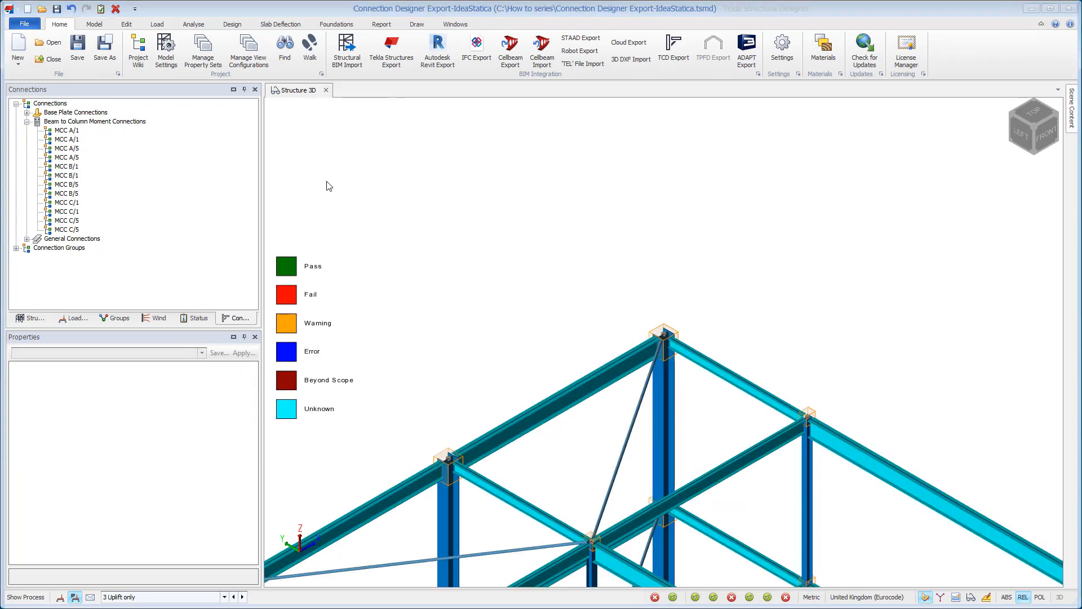
Review the model by the IDEA StatiCa file UDA and bring up actions for connection MCC C/5.
left_click(496, 20)
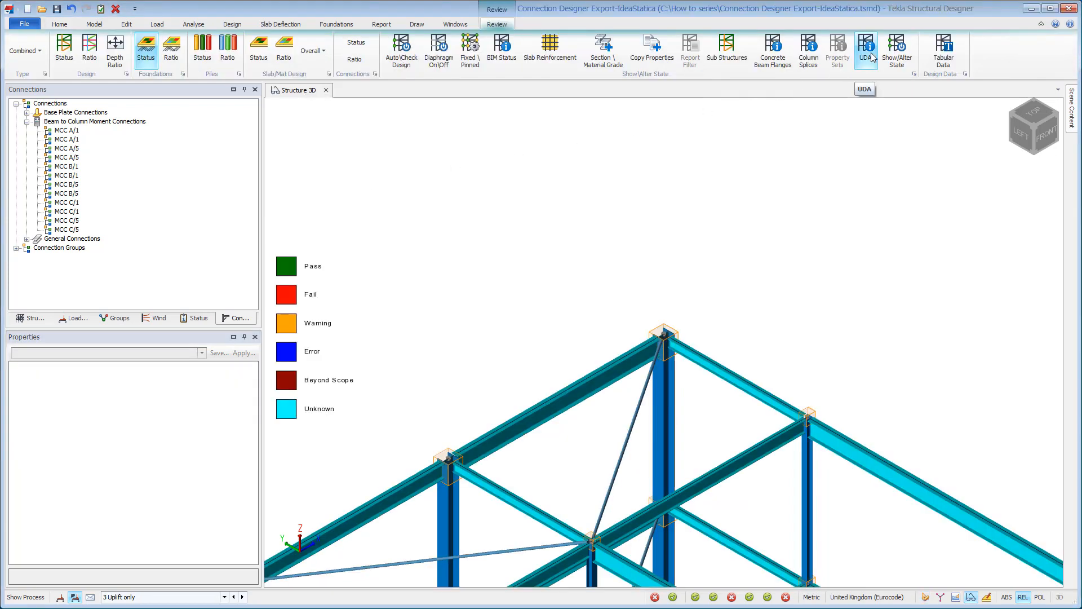
left_click(865, 47)
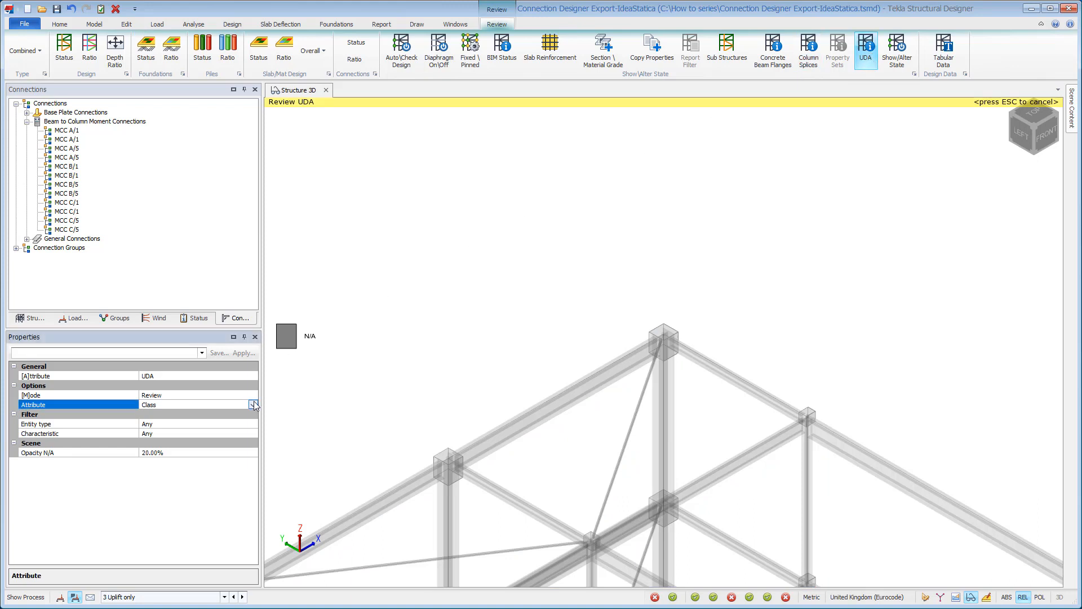
left_click(253, 405)
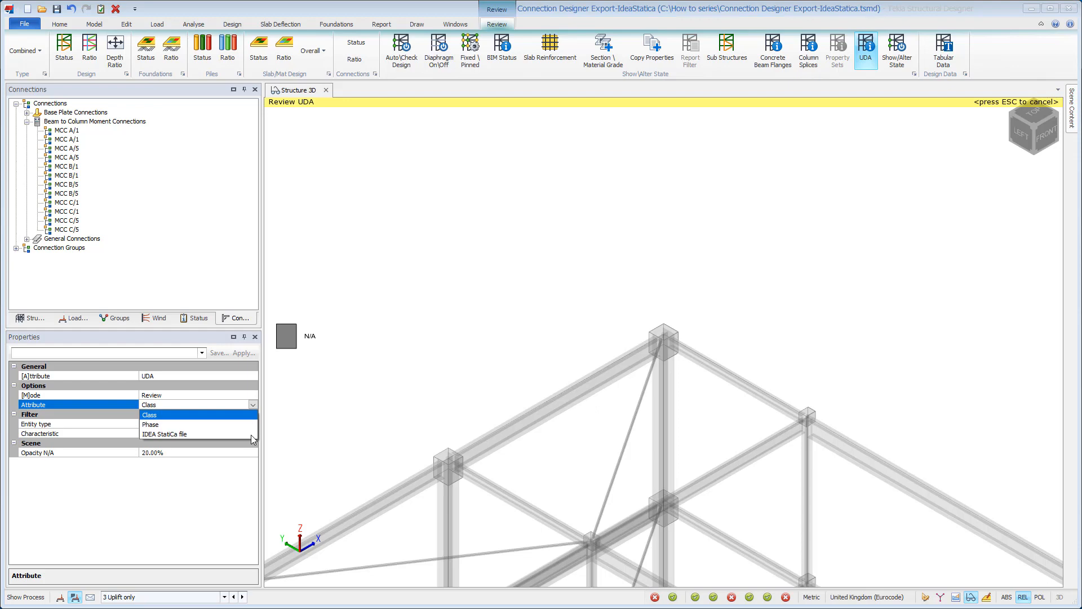
left_click(164, 432)
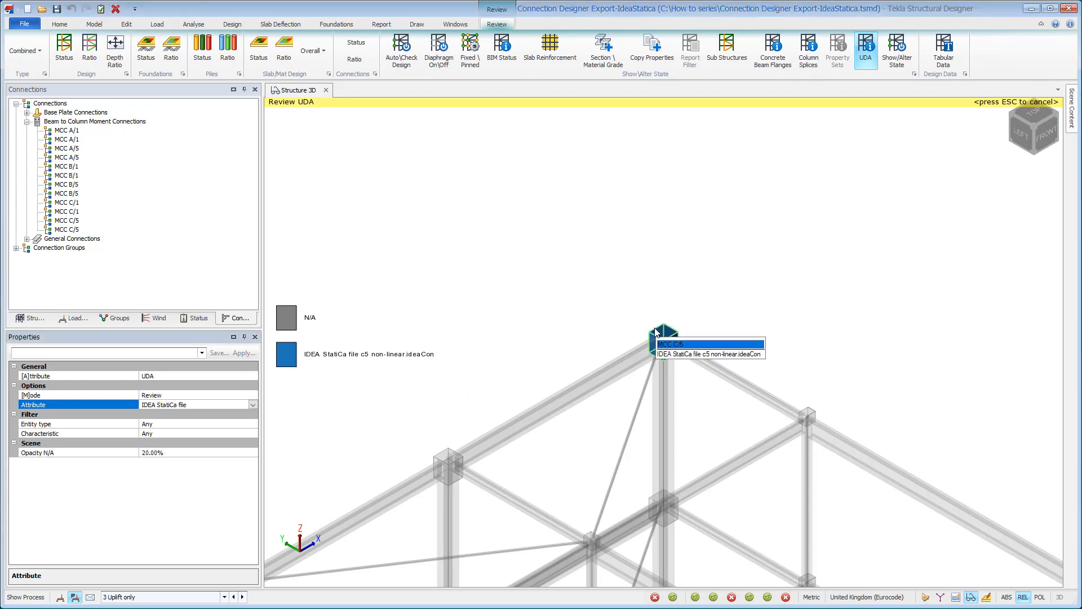
right_click(658, 332)
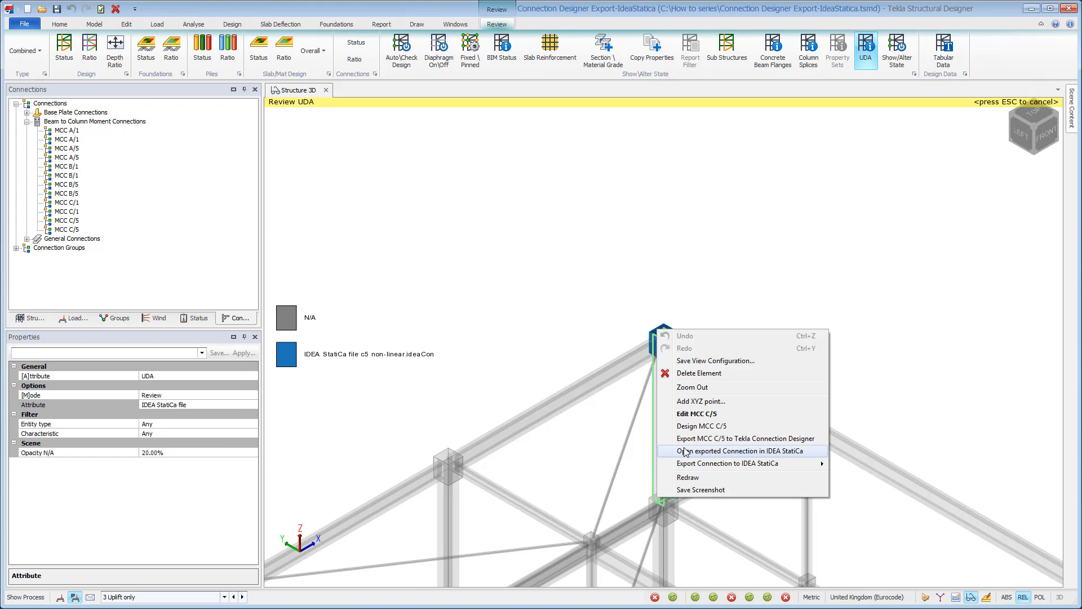
mouse_move(685, 458)
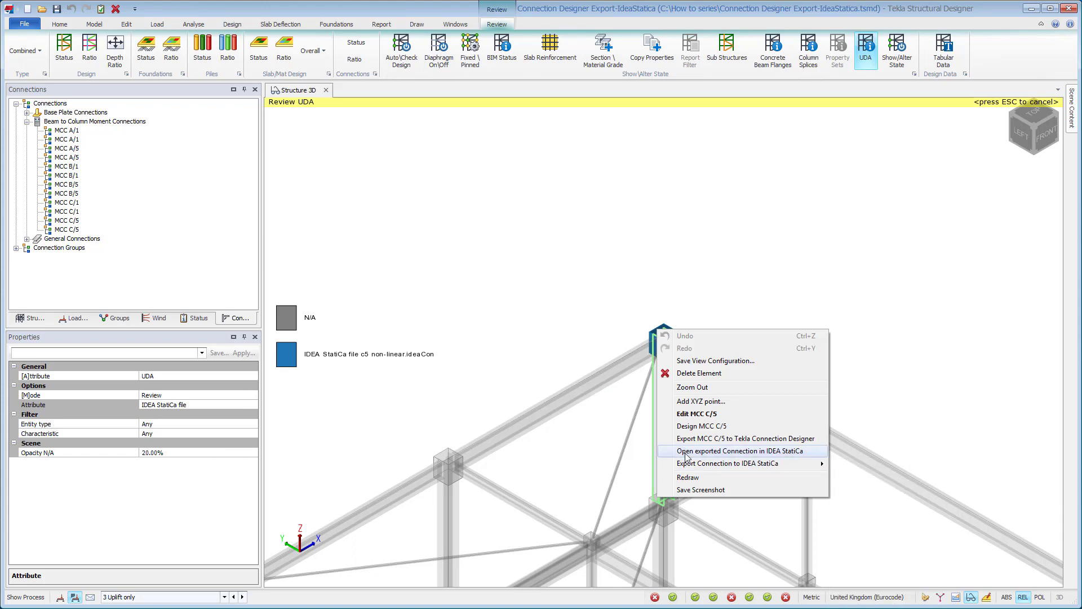
left_click(738, 451)
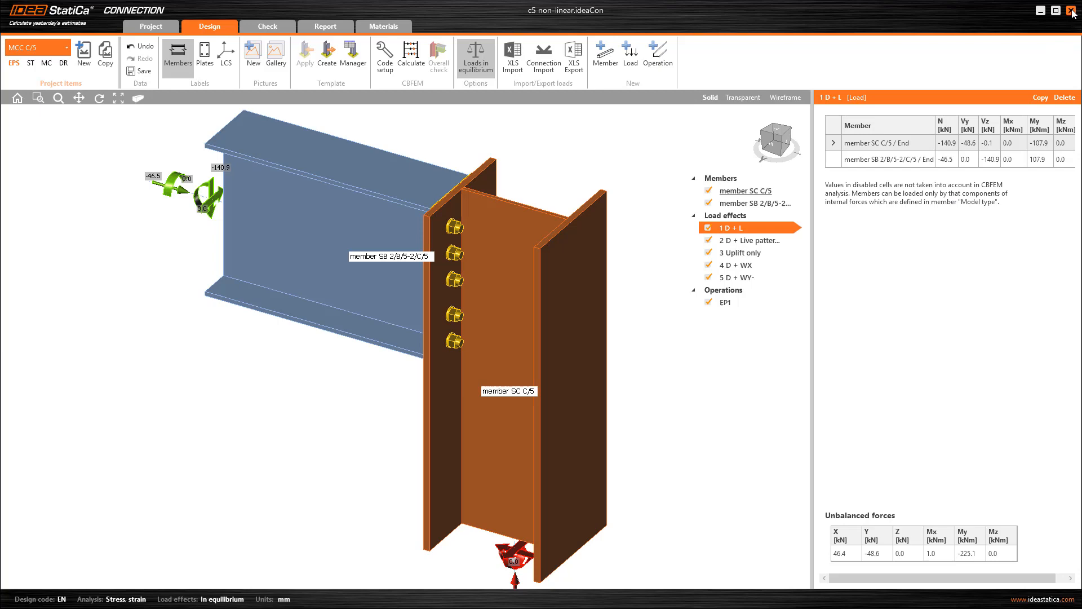
left_click(1073, 9)
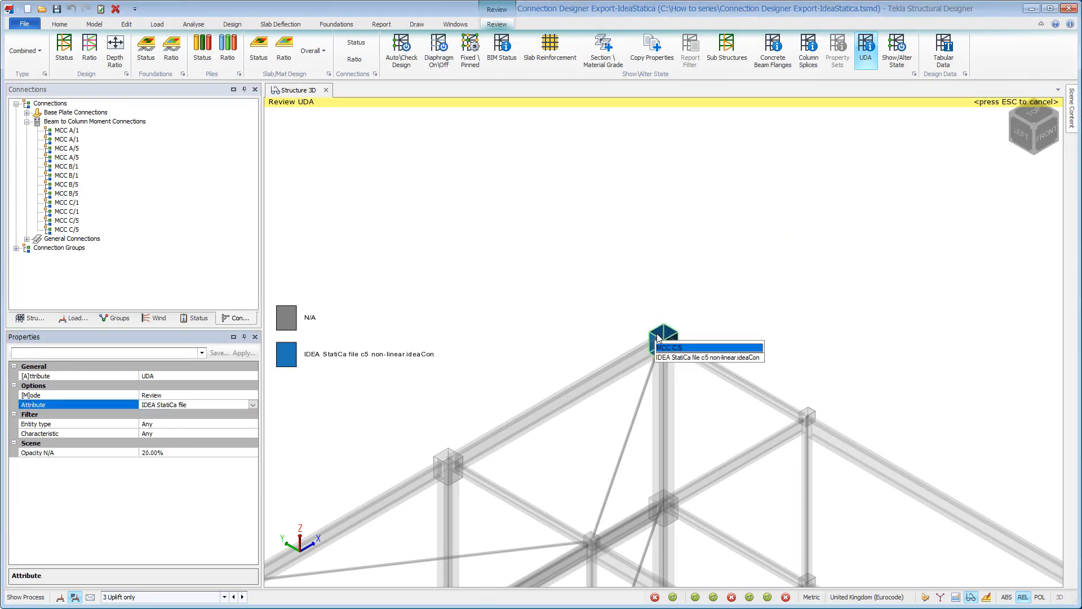
right_click(658, 338)
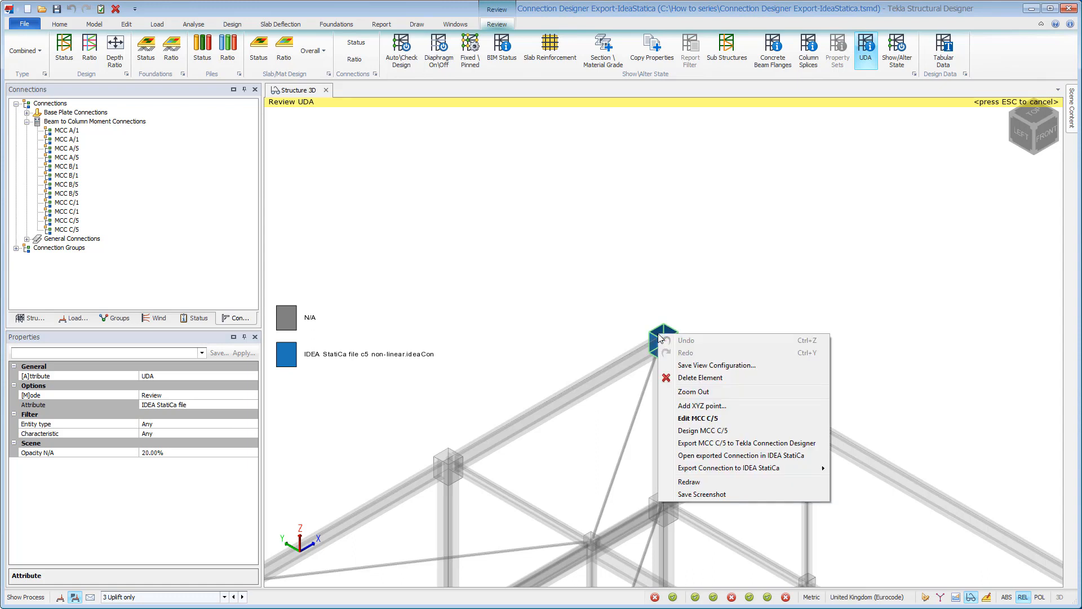